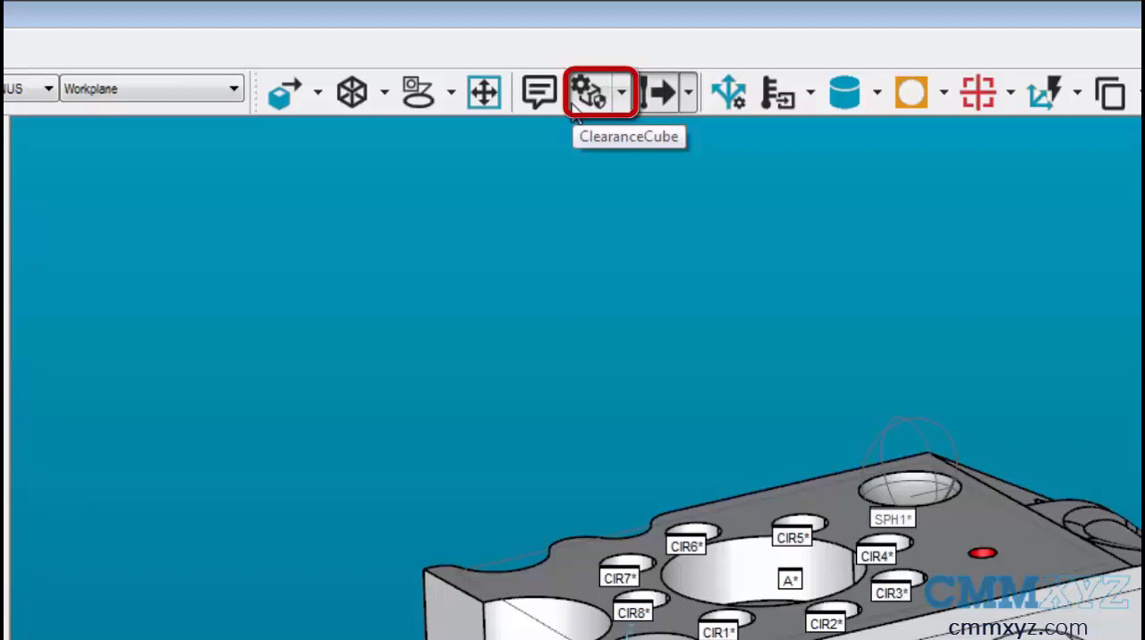
# Step: Open the ClearanceCube Definition dialog from the toolbar
pyautogui.click(588, 92)
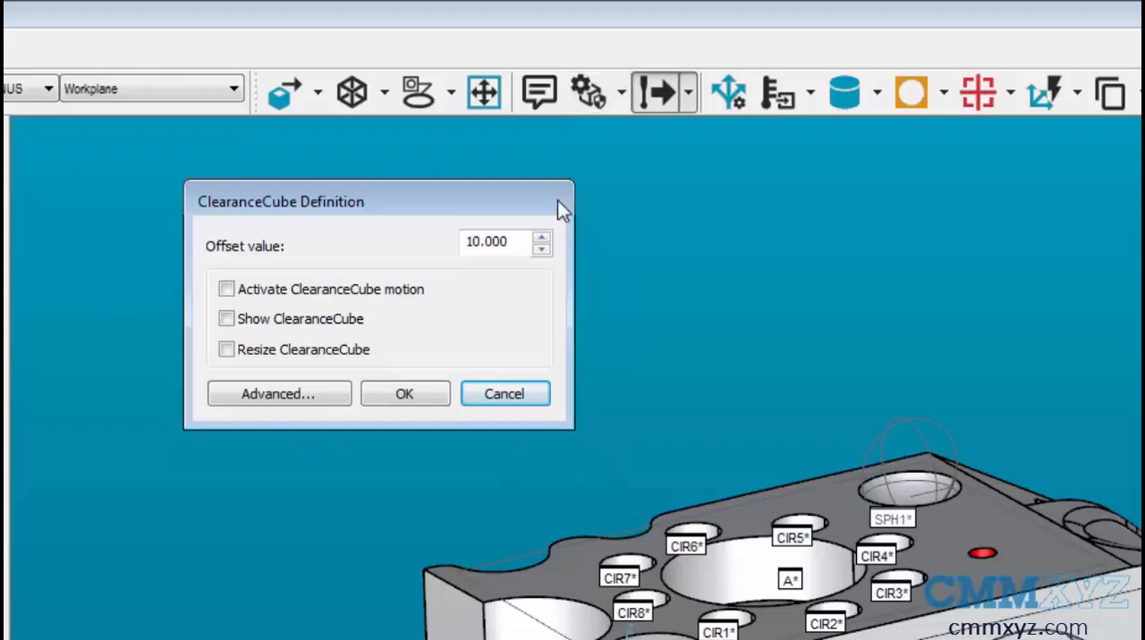
pyautogui.moveTo(322, 238)
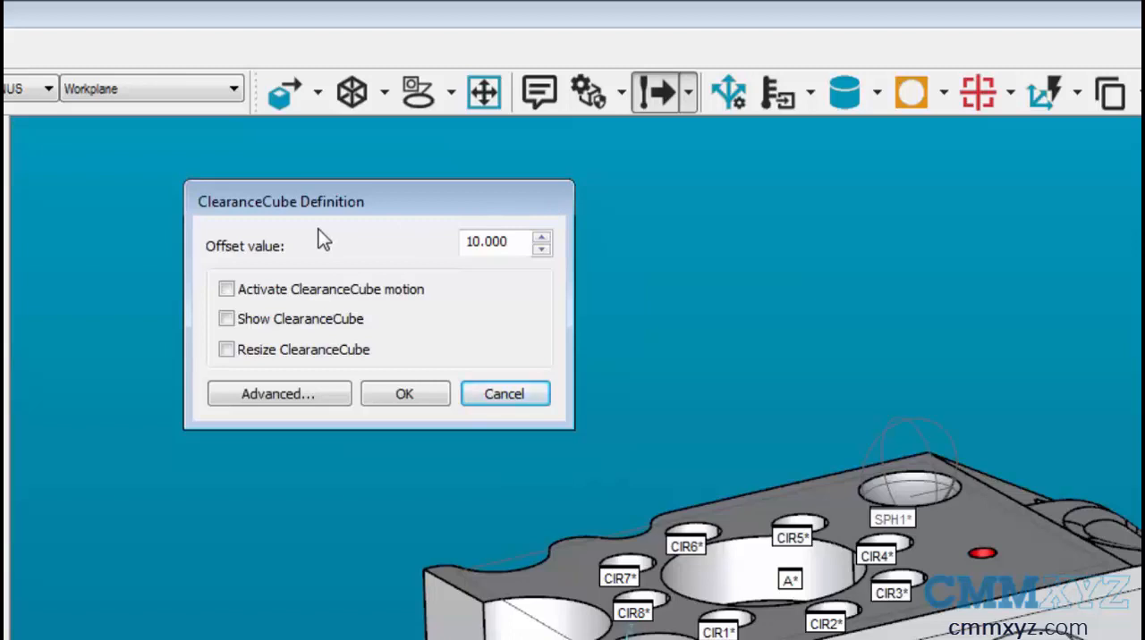
pyautogui.click(501, 242)
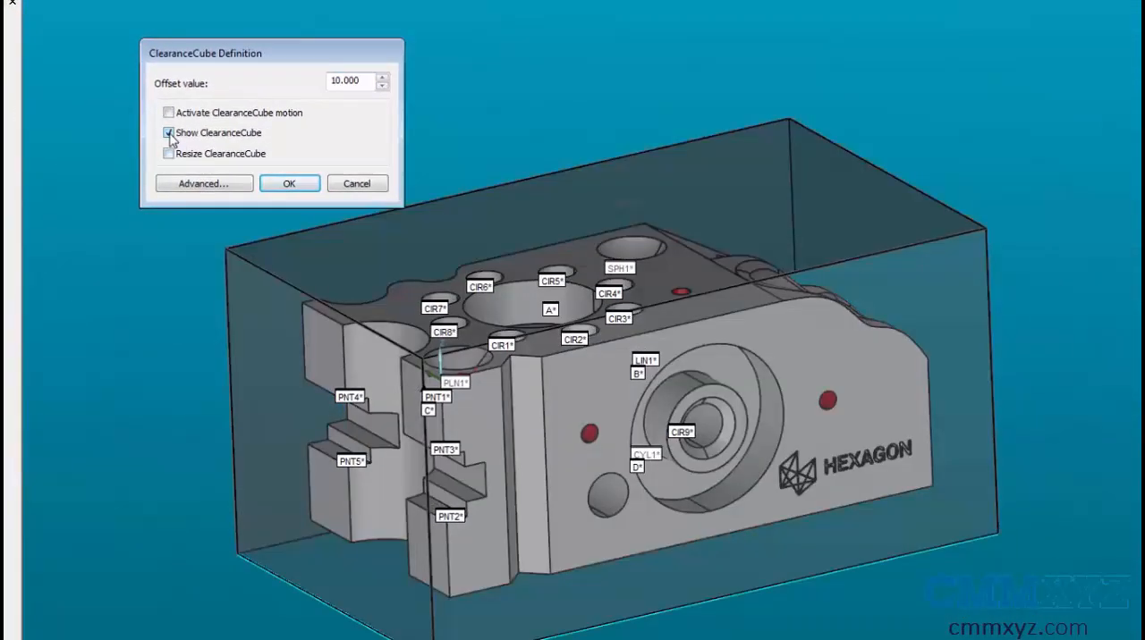
pyautogui.click(168, 153)
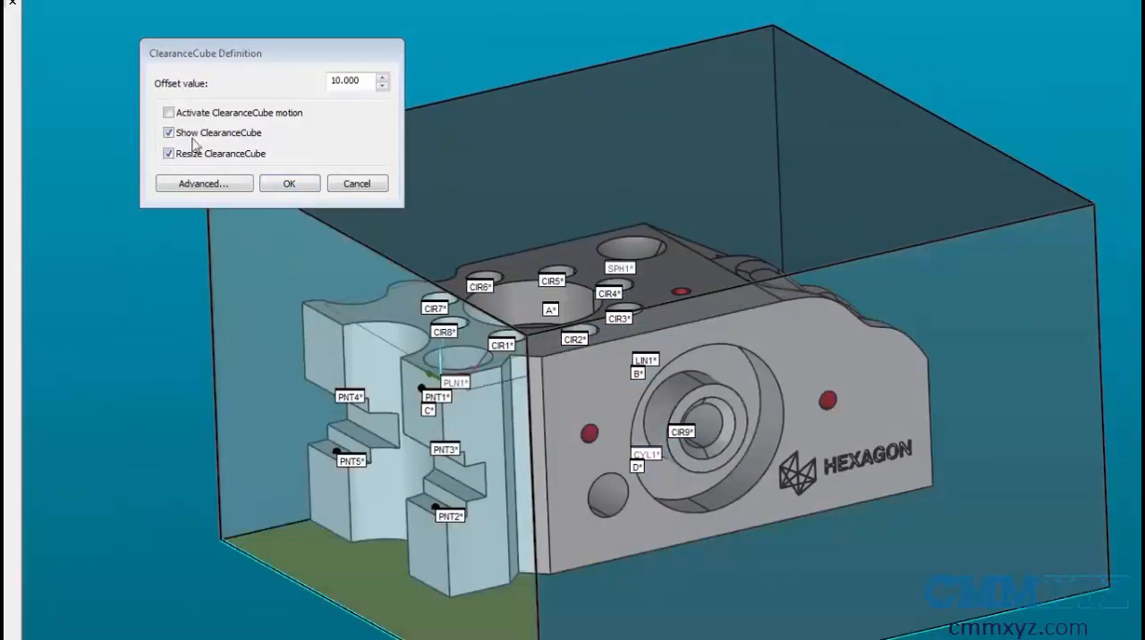
pyautogui.click(168, 113)
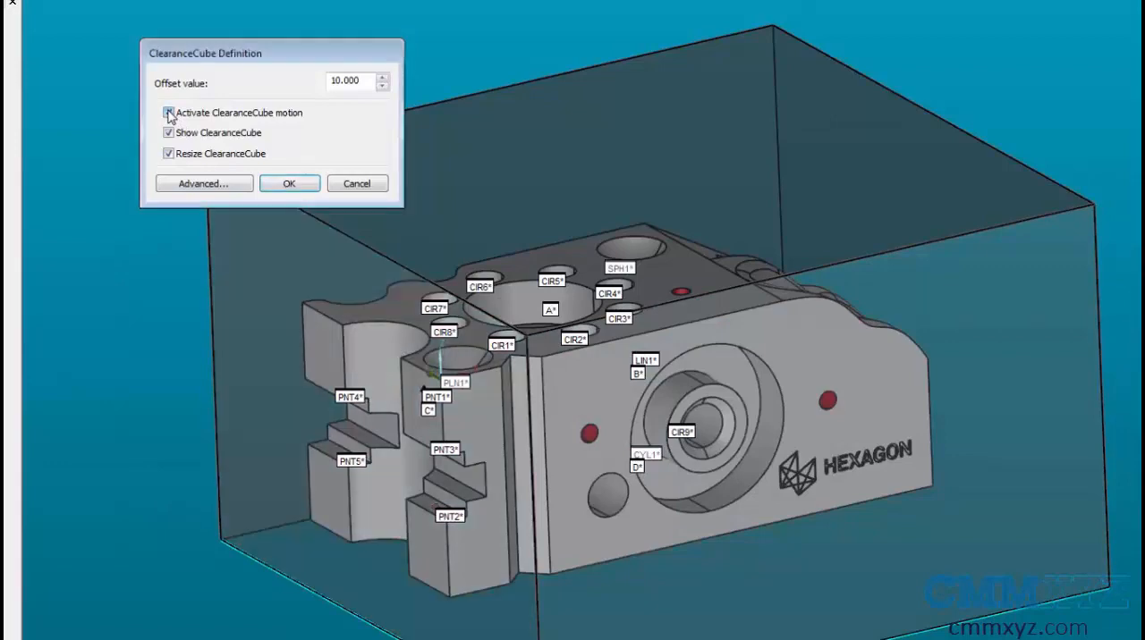
pyautogui.click(169, 113)
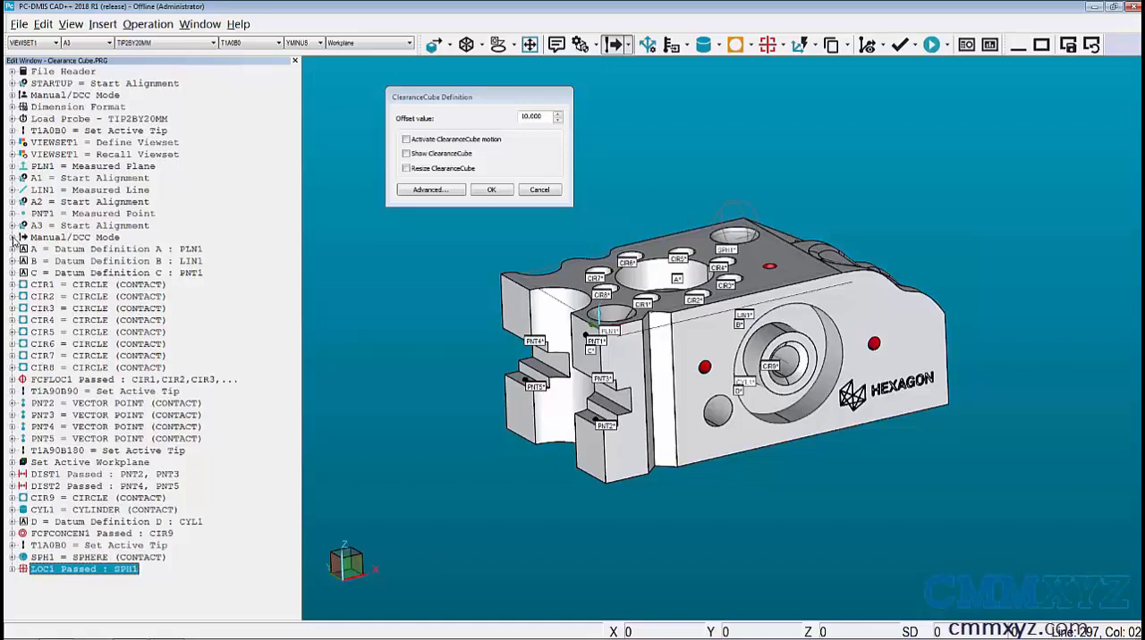
pyautogui.moveTo(405, 201)
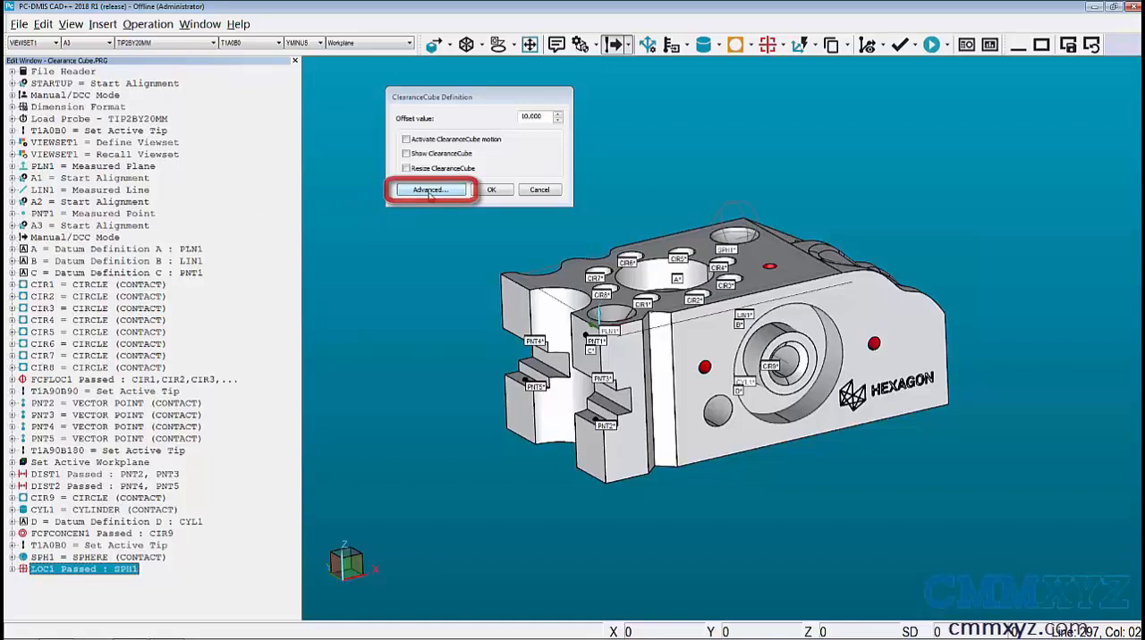
# Step: Switch to the Advanced ClearanceCube settings and show the Status list
pyautogui.click(430, 189)
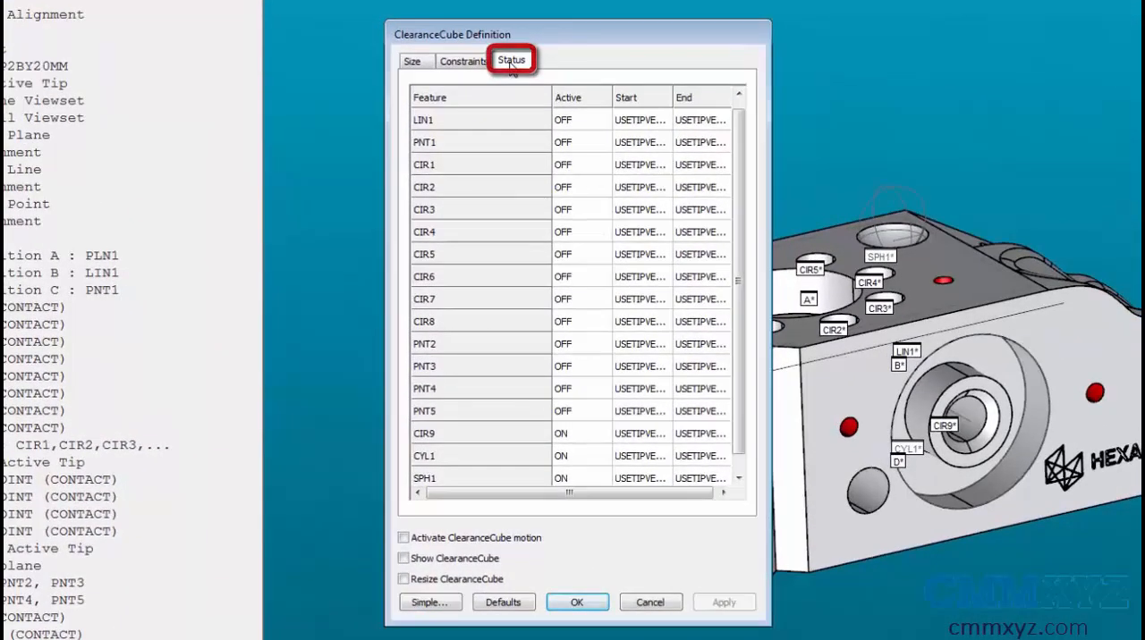
pyautogui.click(430, 97)
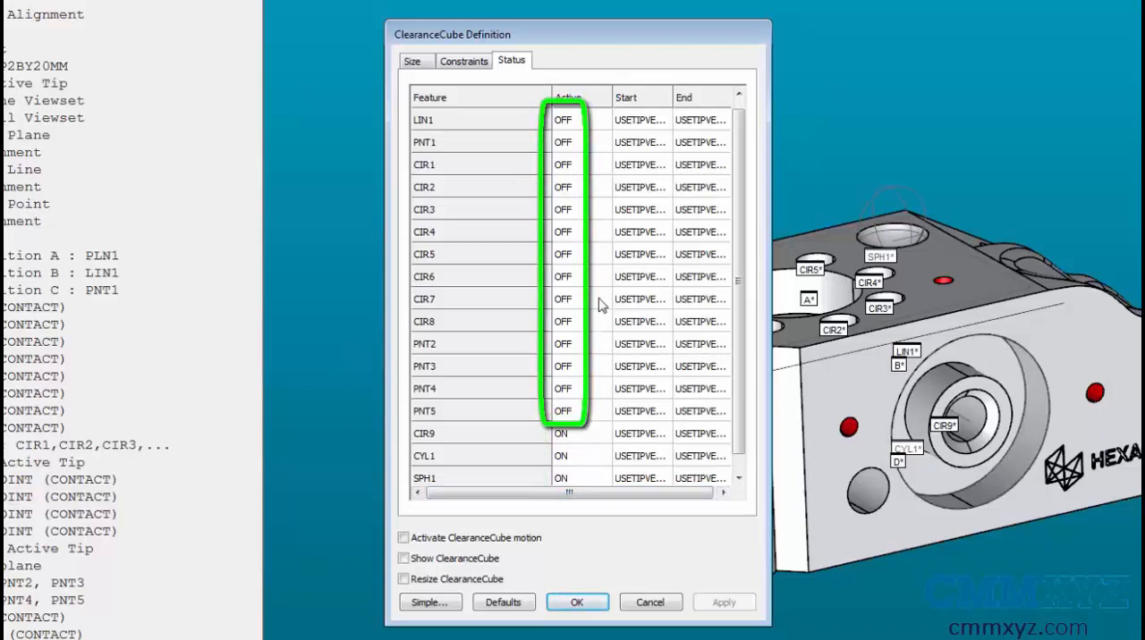
pyautogui.moveTo(579, 391)
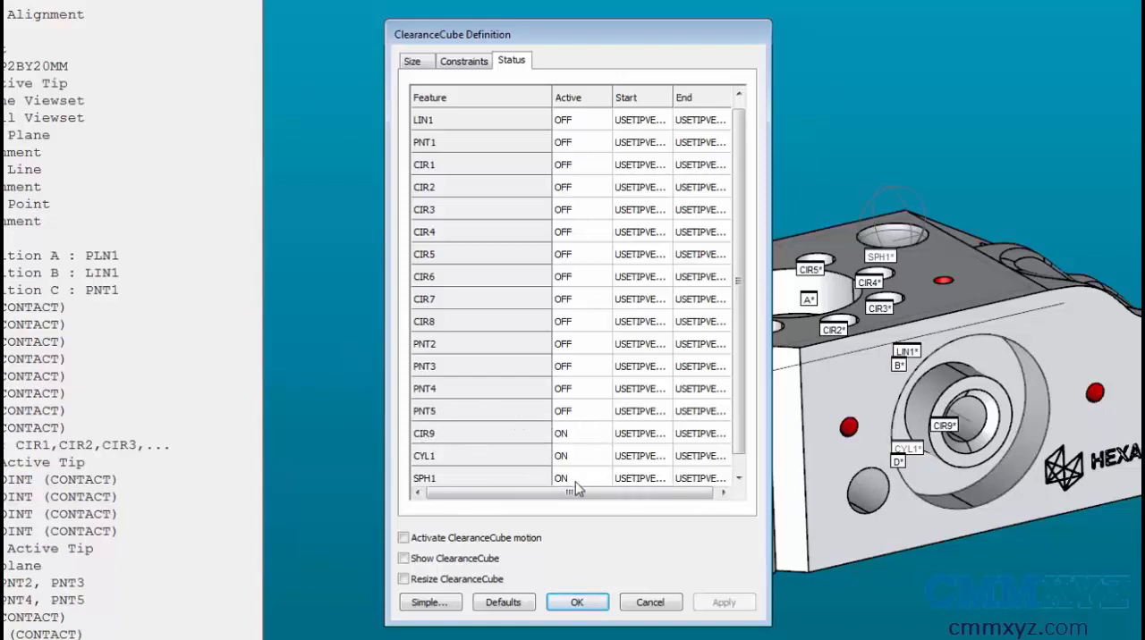
pyautogui.moveTo(595, 431)
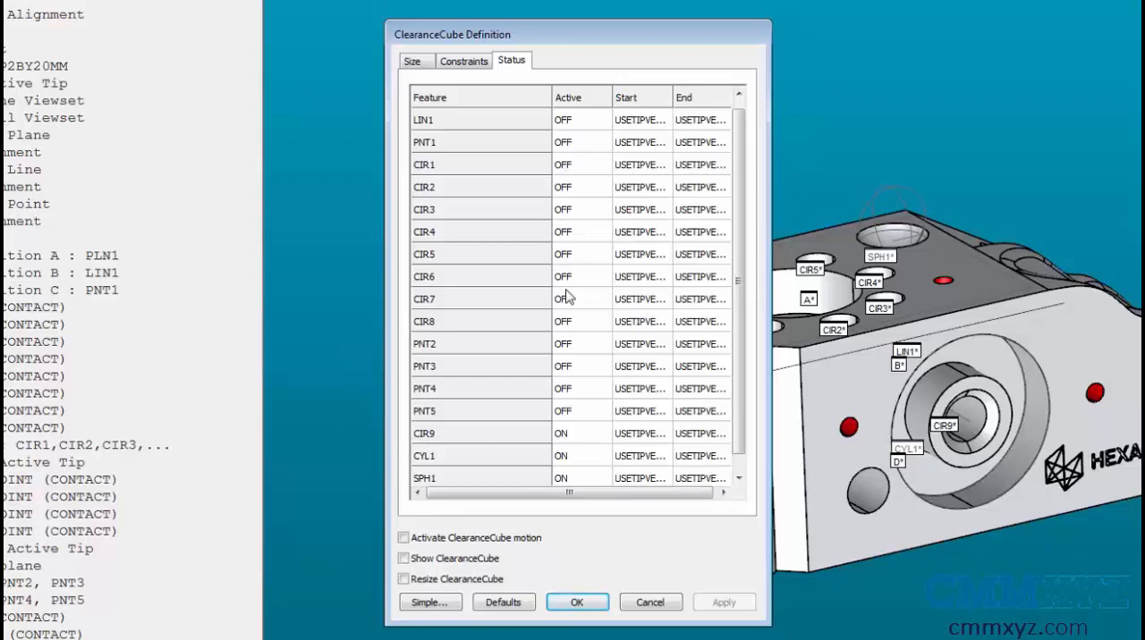
pyautogui.moveTo(576, 422)
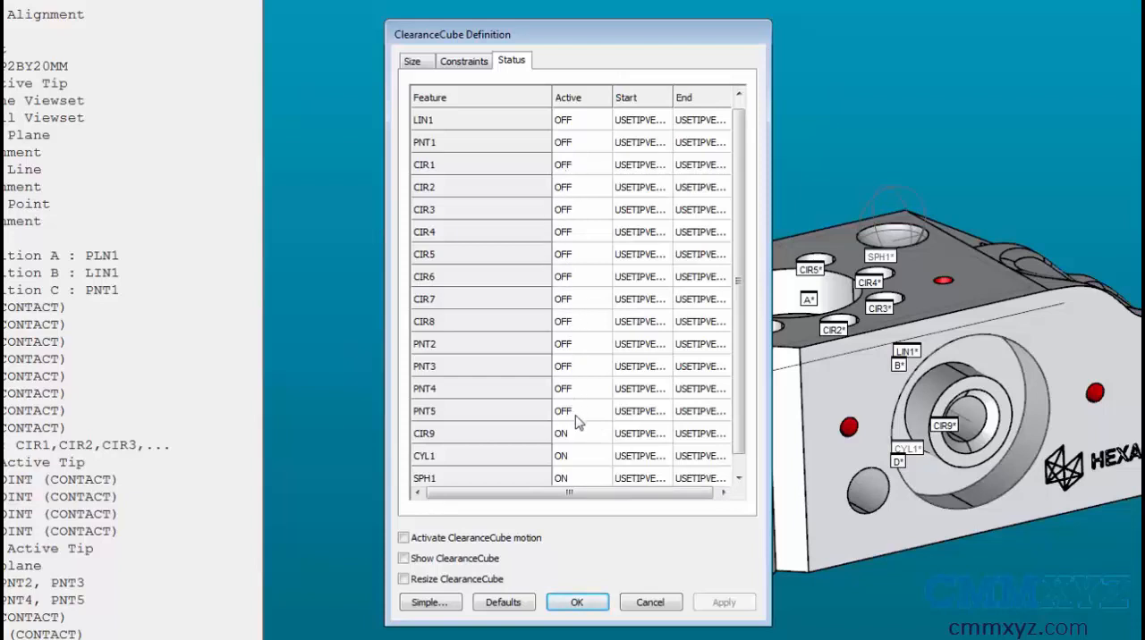
pyautogui.moveTo(581, 253)
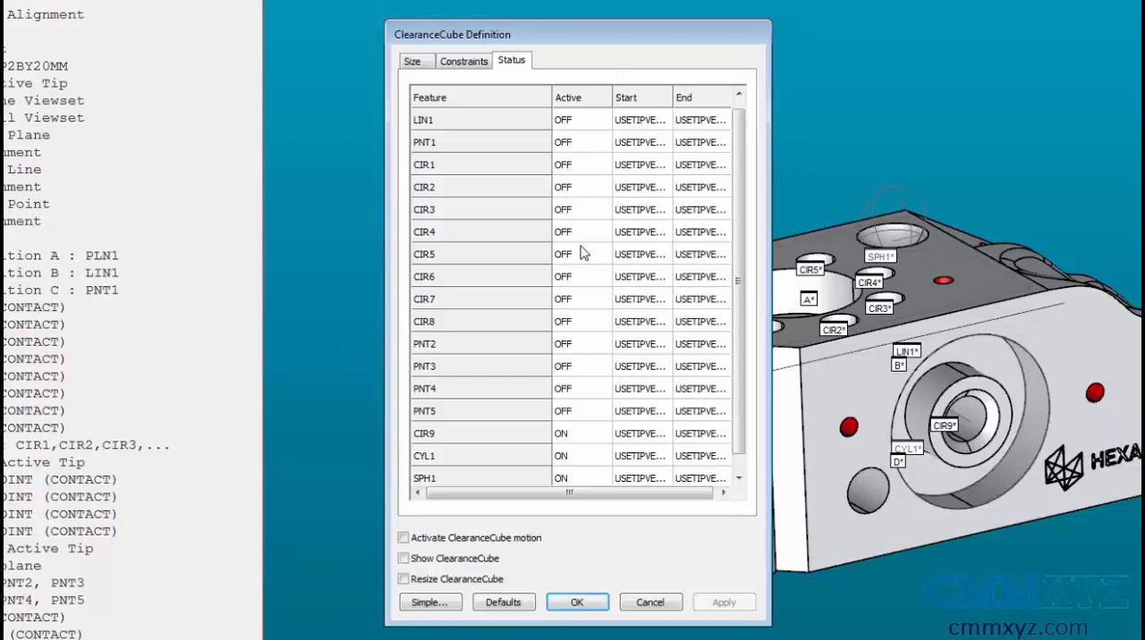
pyautogui.moveTo(579, 419)
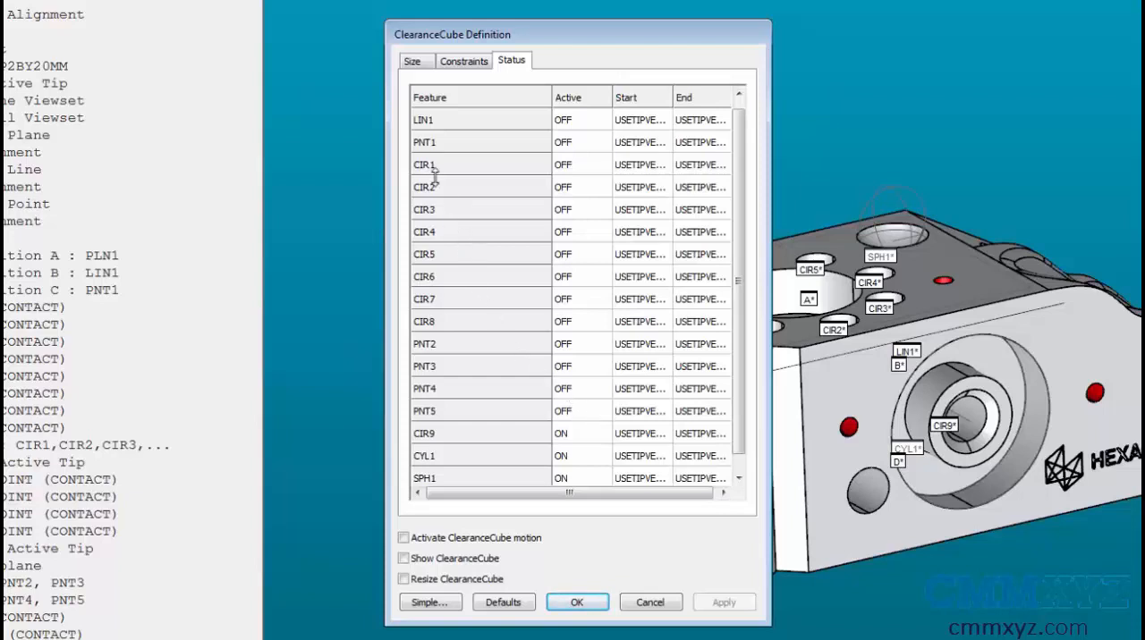
pyautogui.moveTo(429, 171)
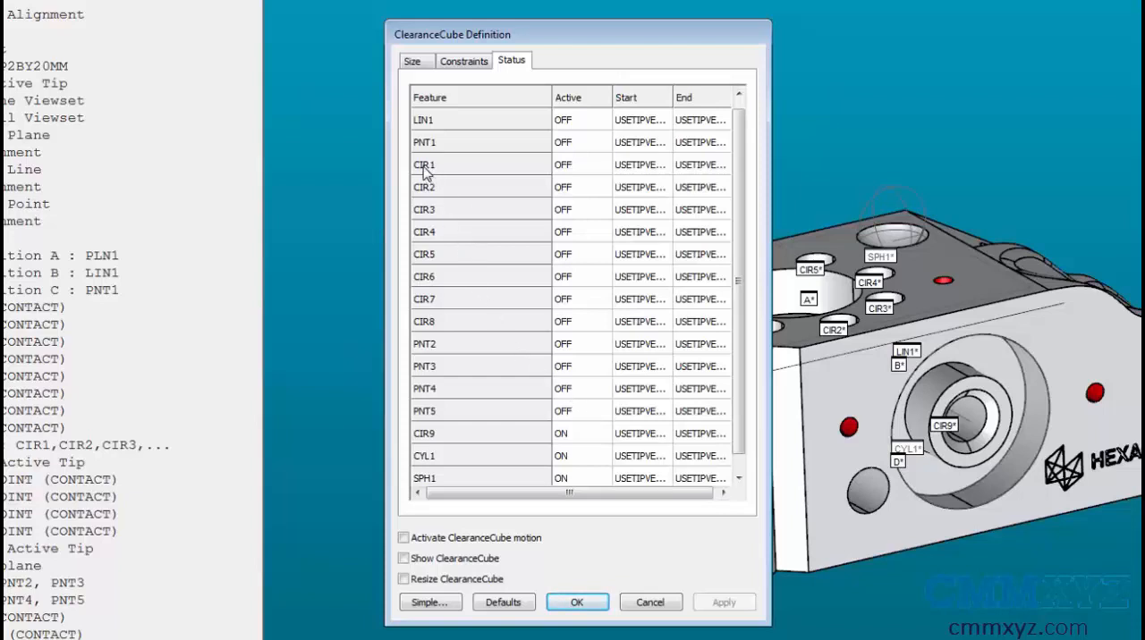
pyautogui.moveTo(580, 171)
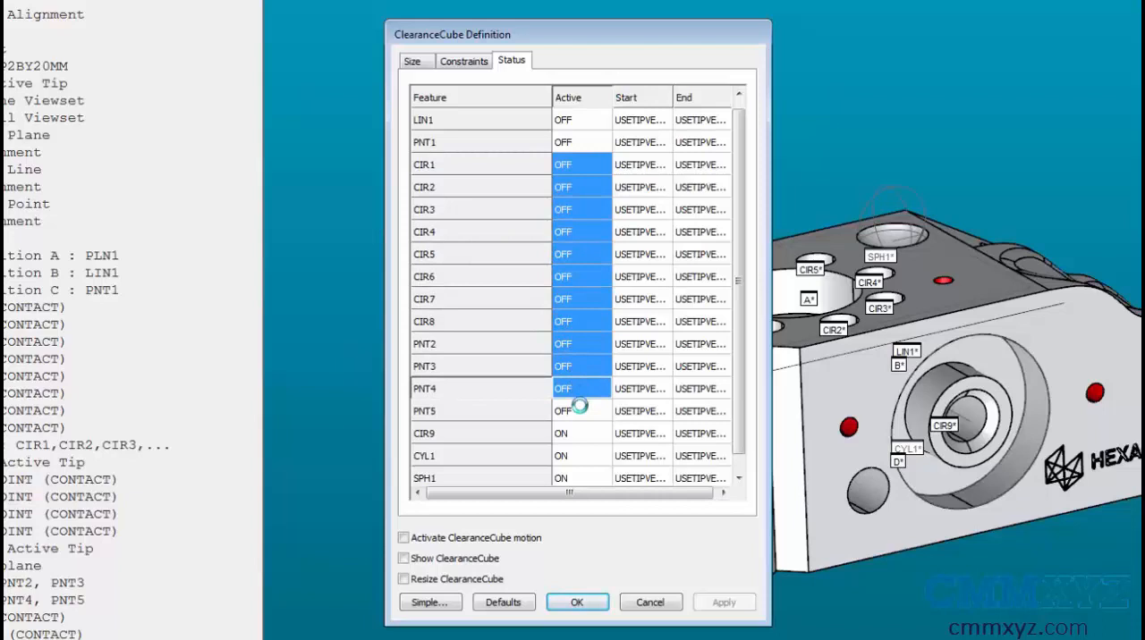
# Step: Set Active to On for features CIR1 through PNT5 and apply the change
pyautogui.click(579, 411)
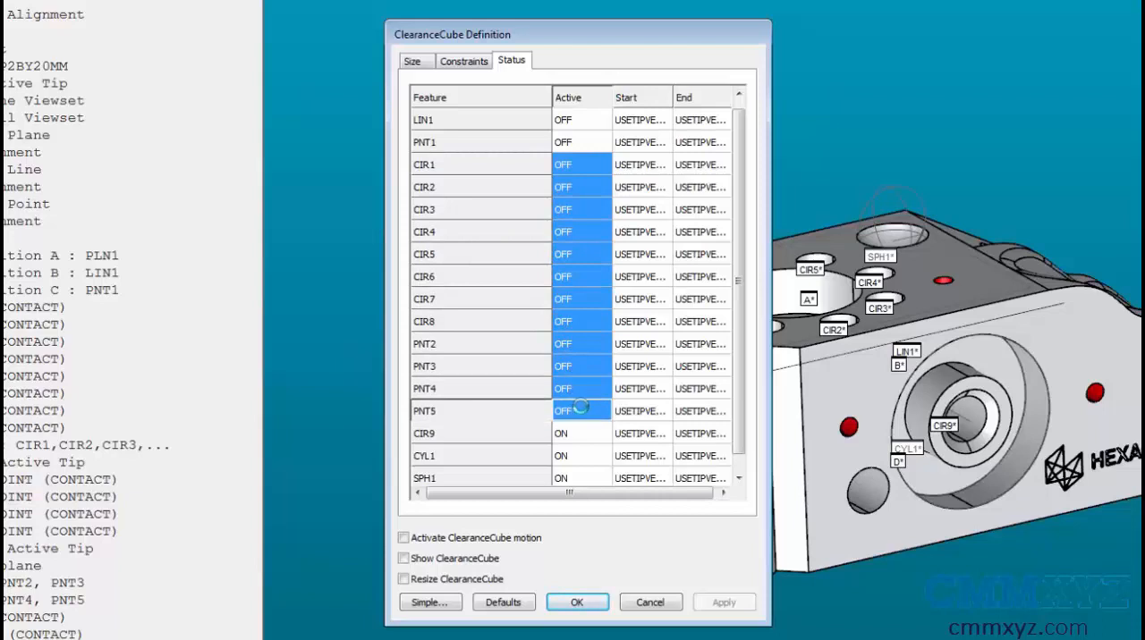
pyautogui.rightClick(580, 164)
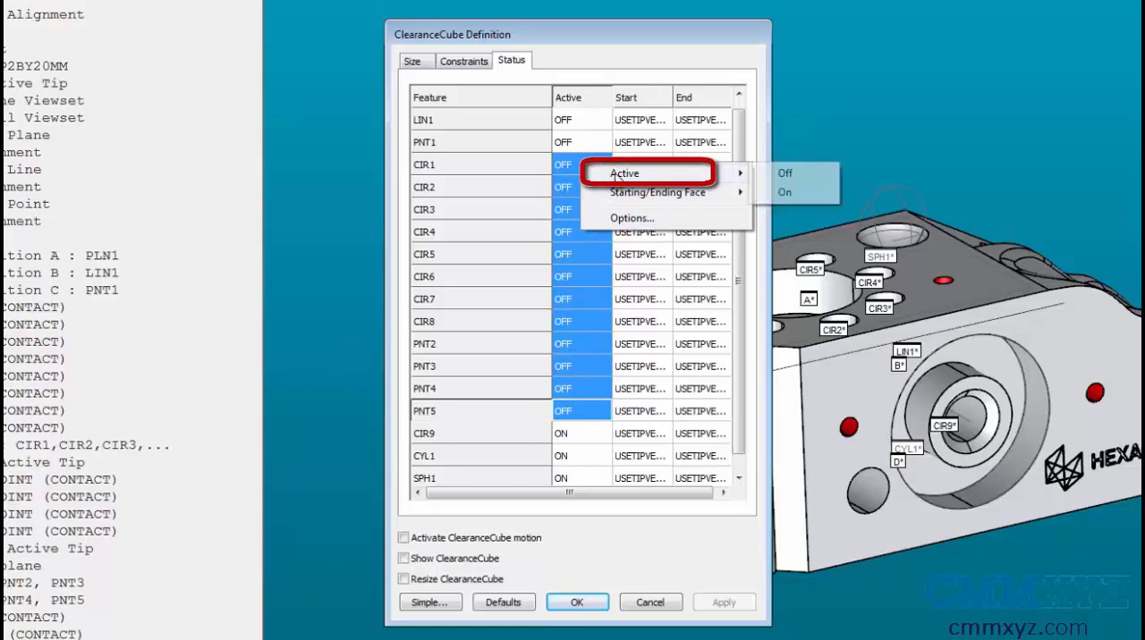
pyautogui.moveTo(653, 174)
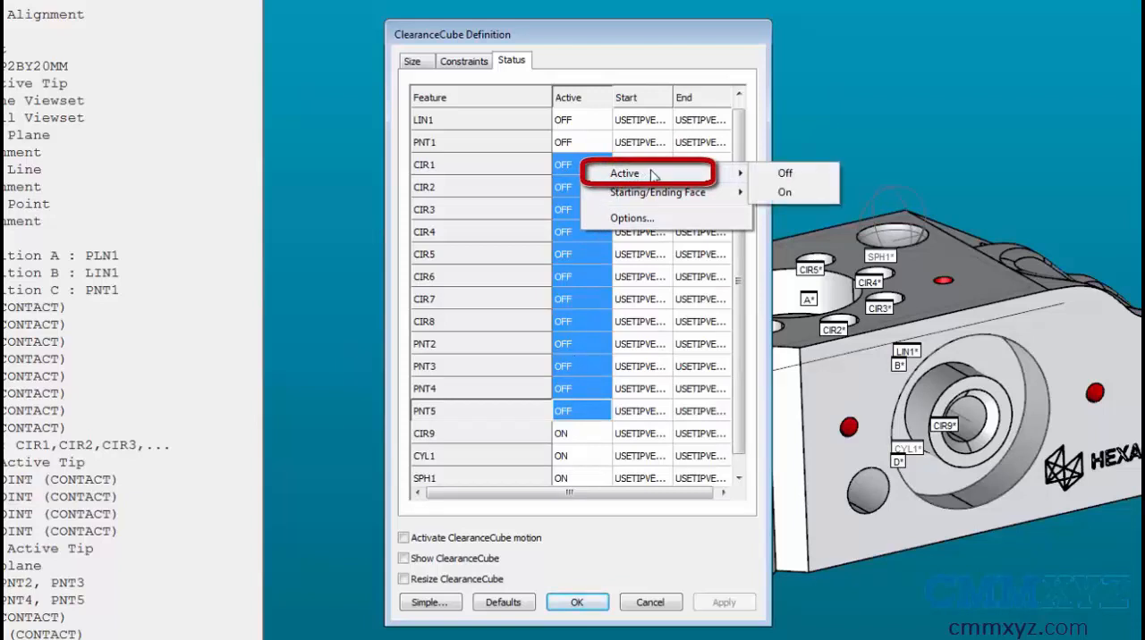
pyautogui.moveTo(785, 192)
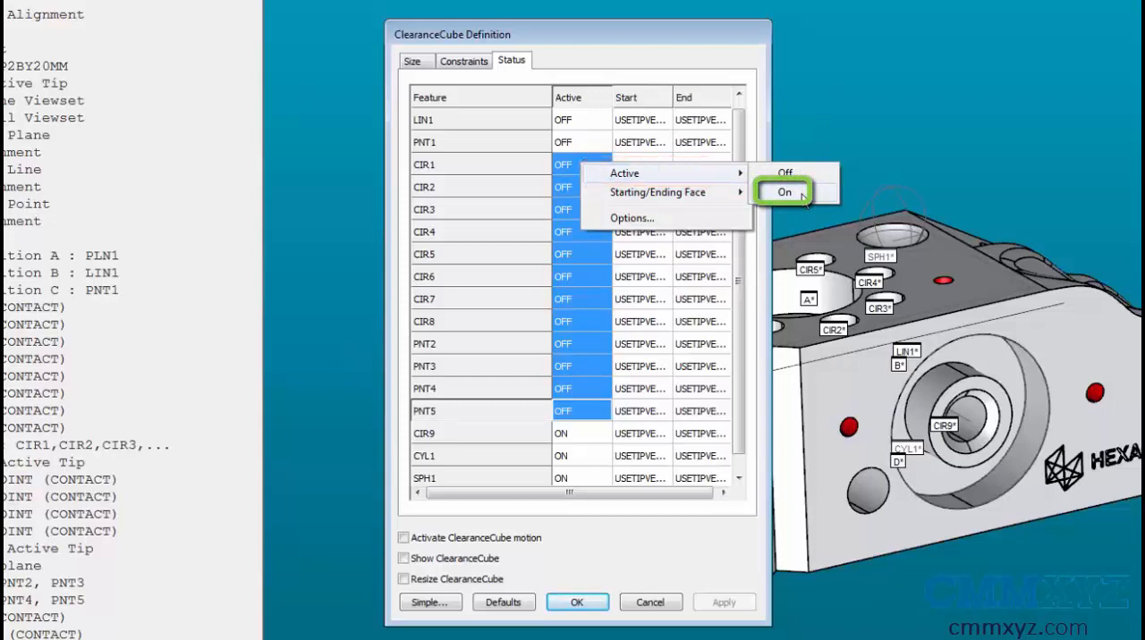
pyautogui.click(784, 191)
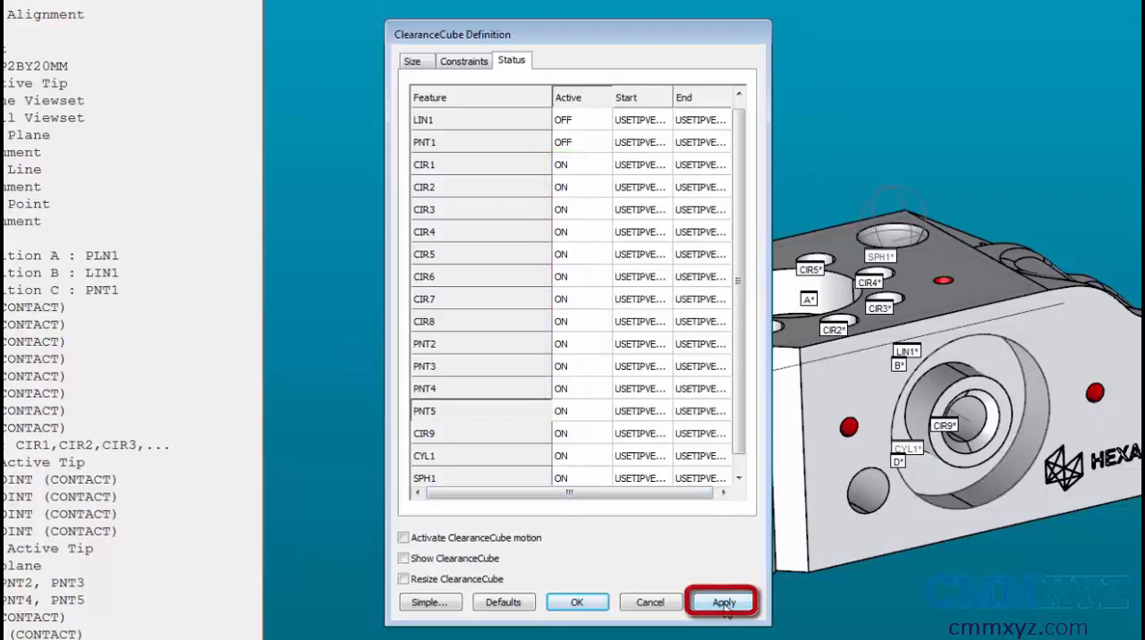
pyautogui.click(722, 601)
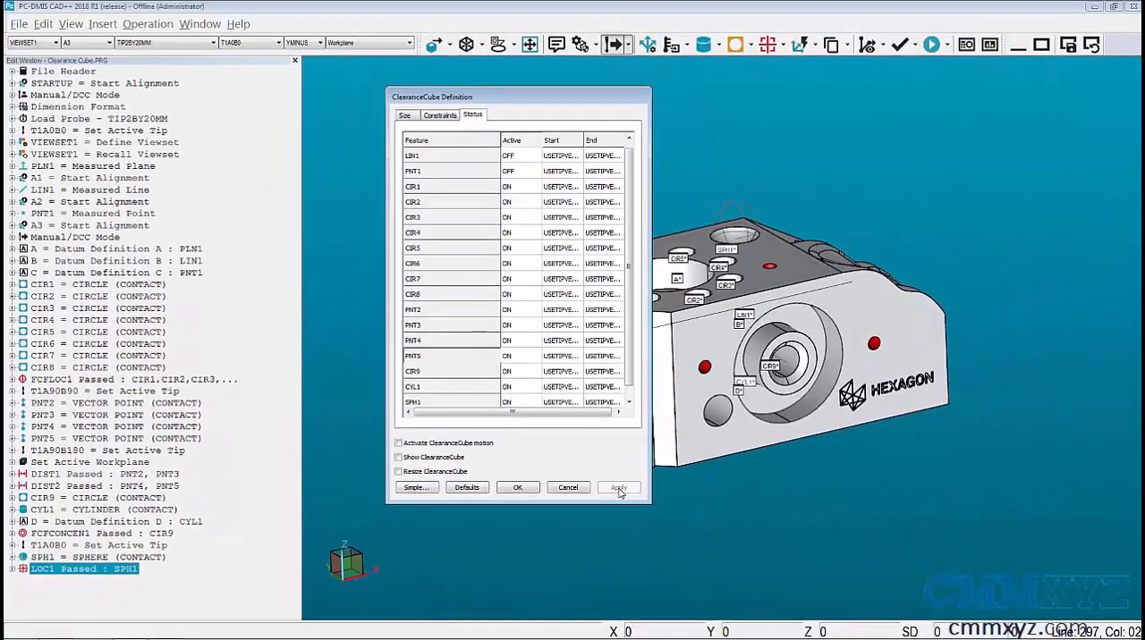
pyautogui.click(617, 488)
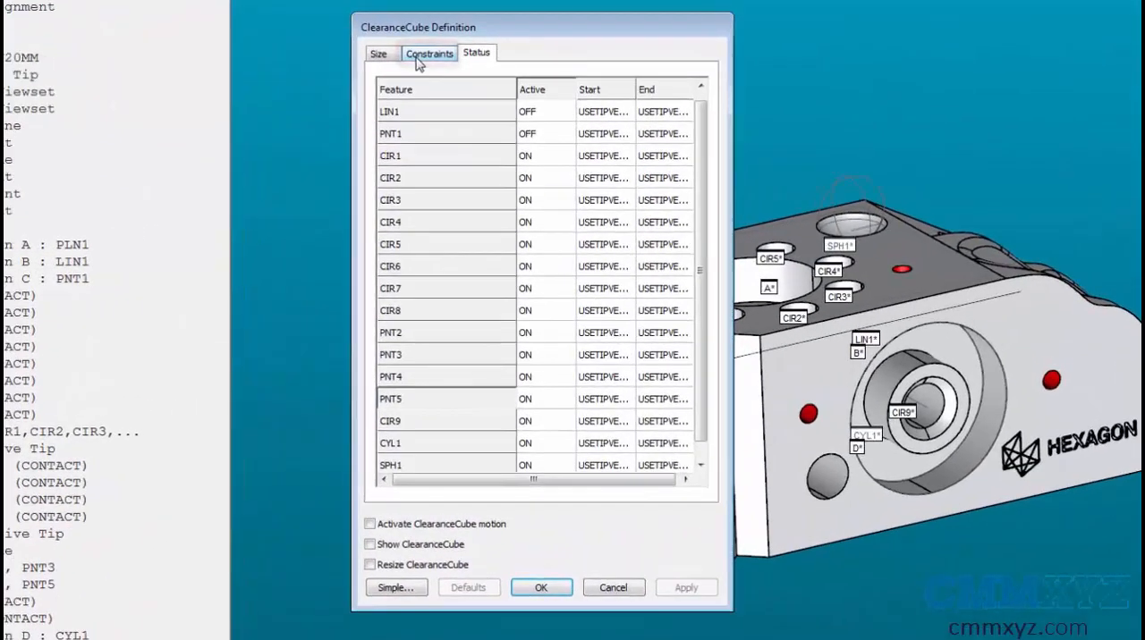
pyautogui.click(428, 53)
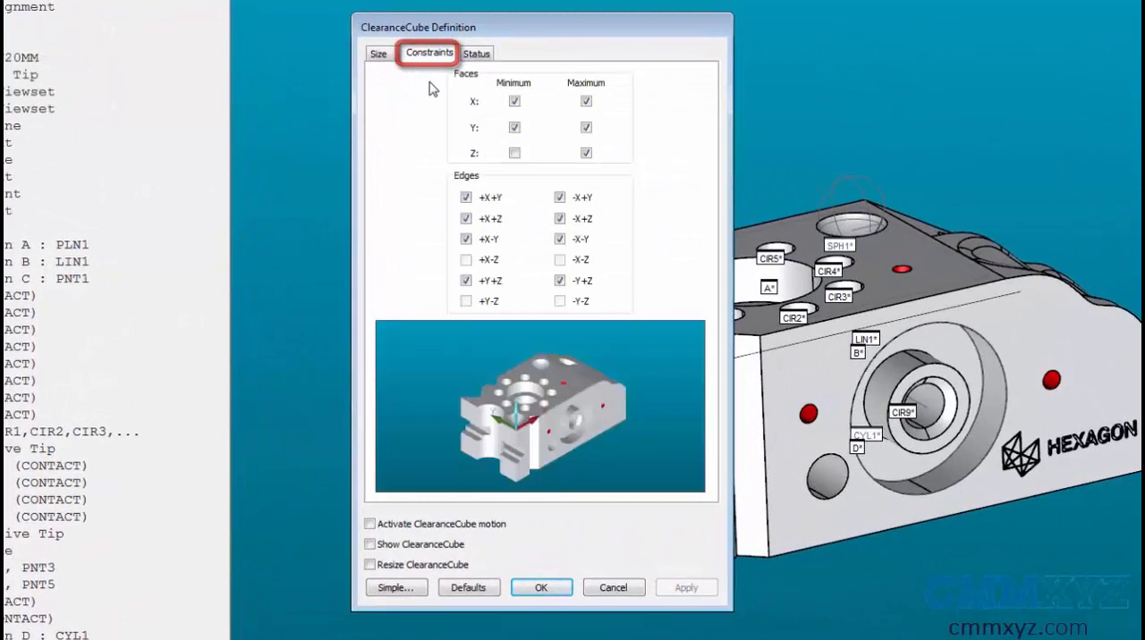
pyautogui.moveTo(454, 78)
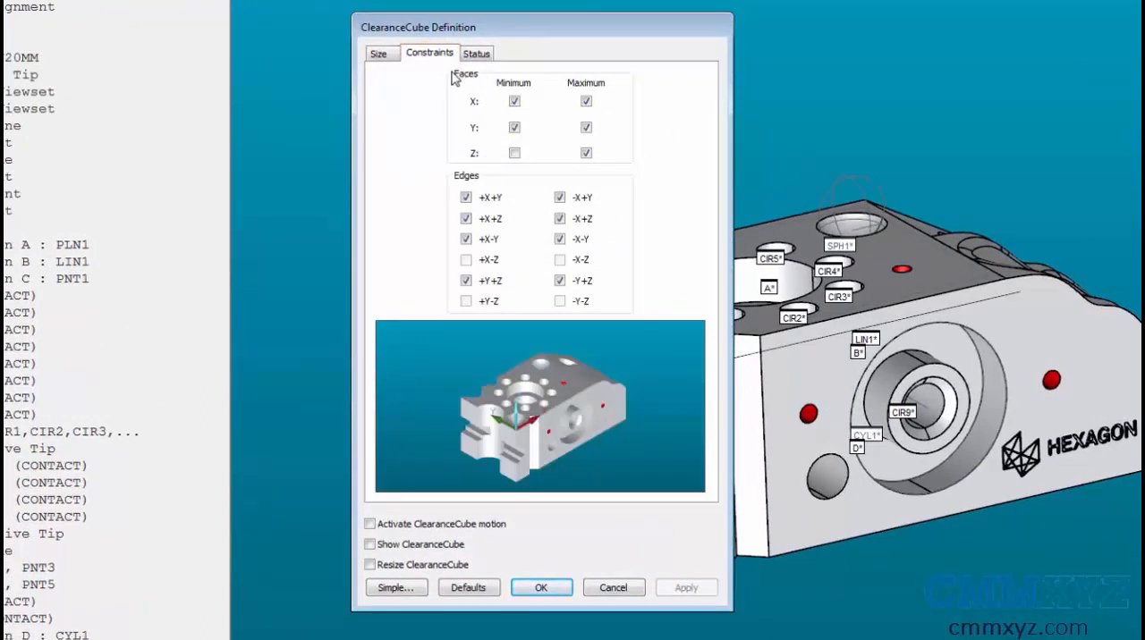
pyautogui.moveTo(471, 172)
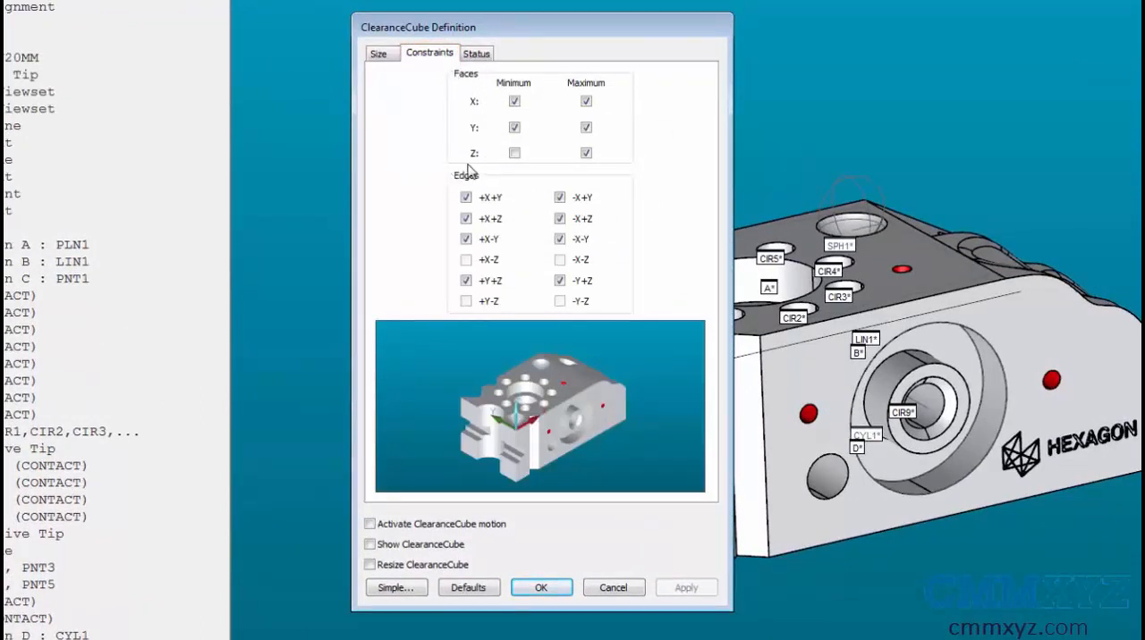
pyautogui.moveTo(527, 141)
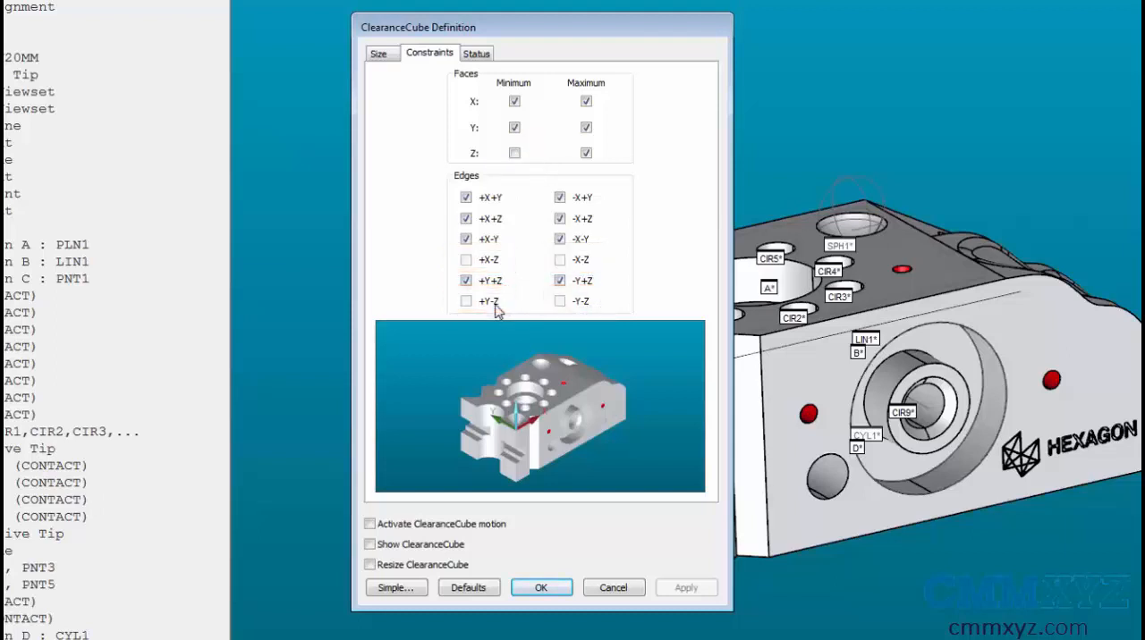
pyautogui.moveTo(521, 319)
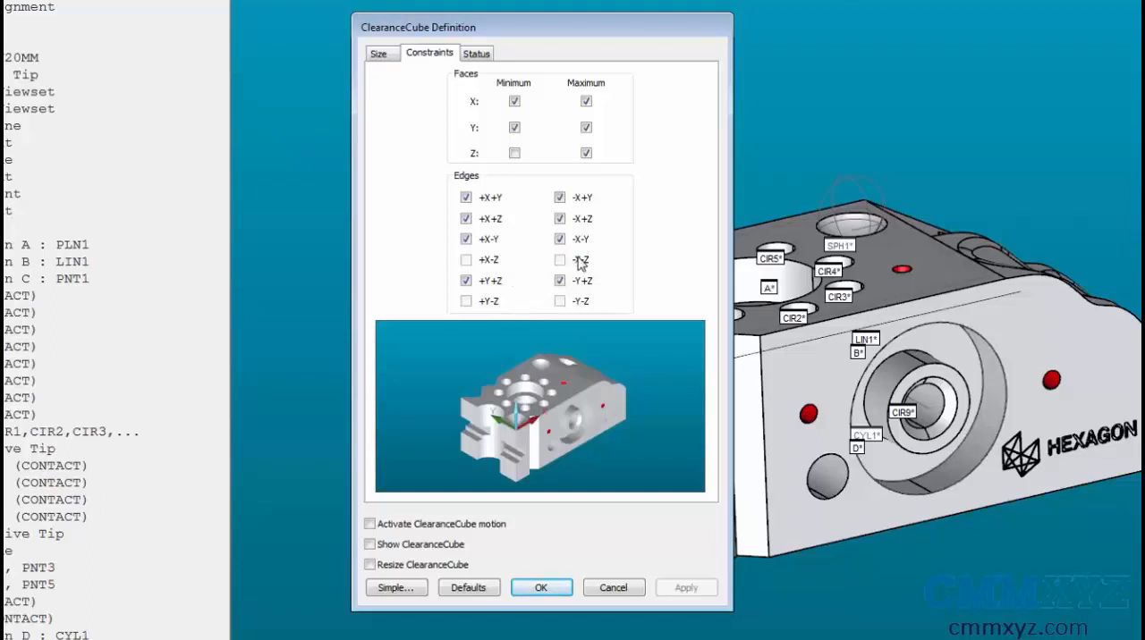
pyautogui.click(515, 152)
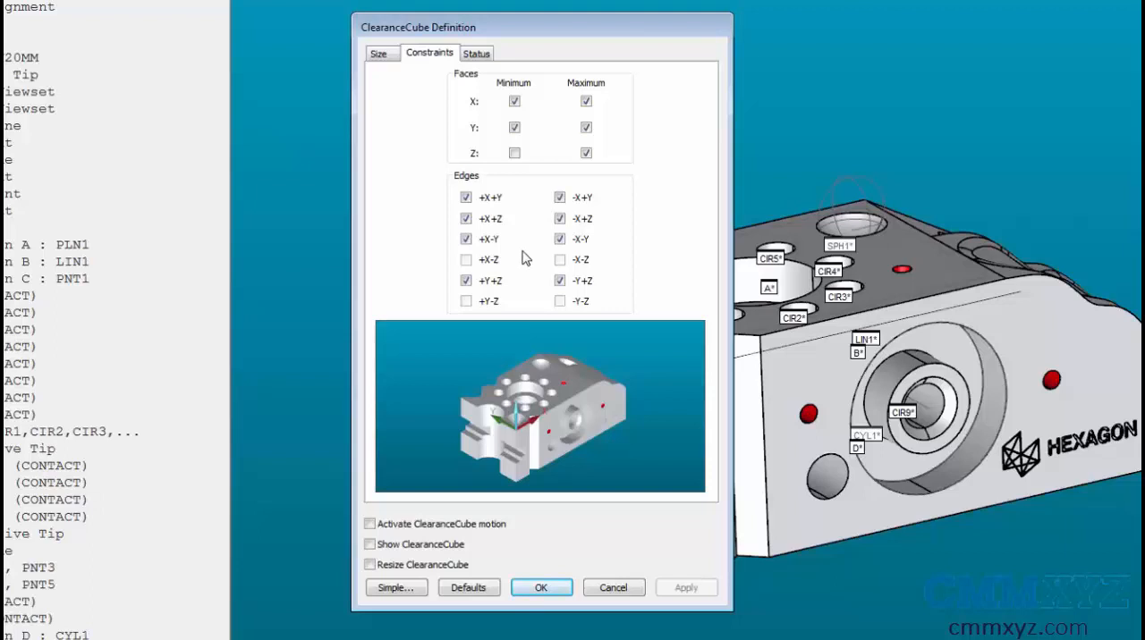
pyautogui.moveTo(525, 145)
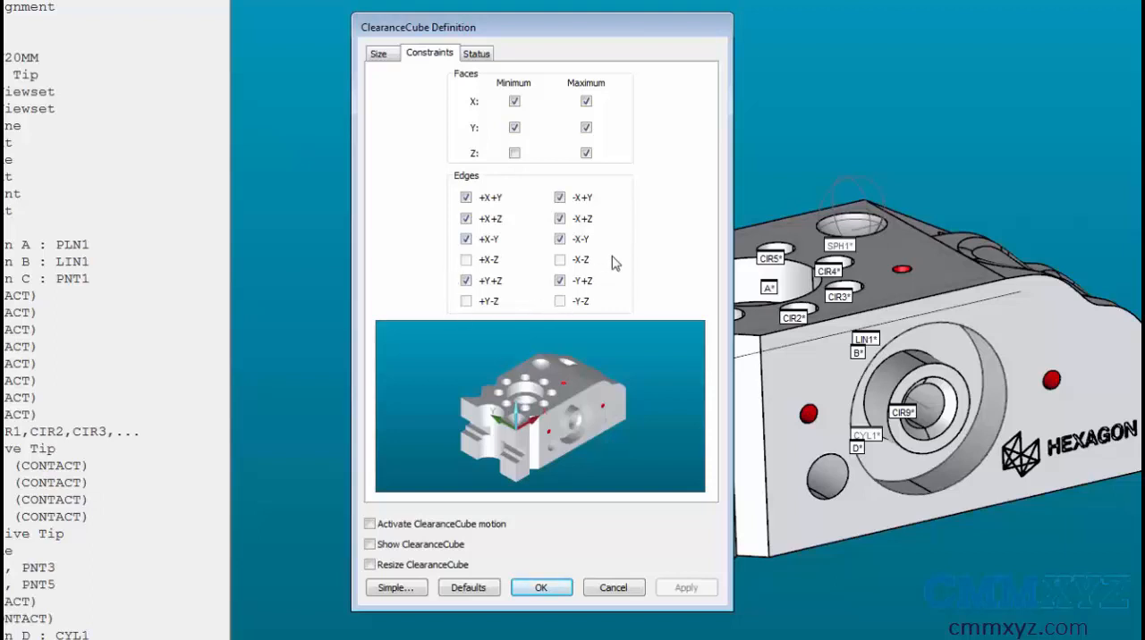
pyautogui.moveTo(483, 394)
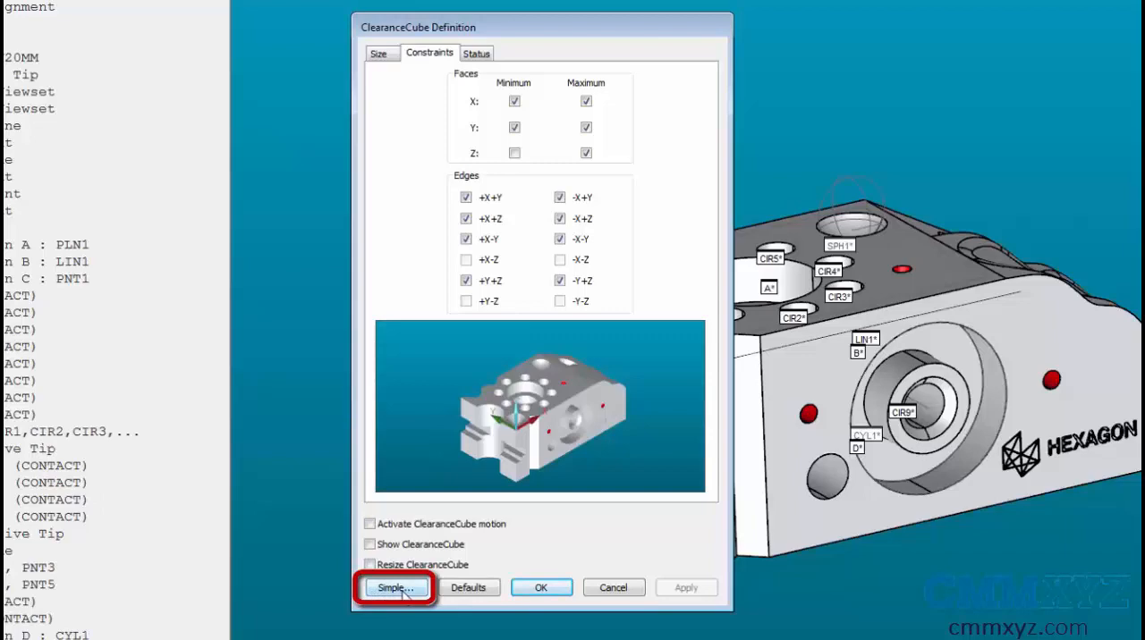
# Step: In Simple settings, set the offset to 15 mm, activate ClearanceCube motion and confirm
pyautogui.click(393, 587)
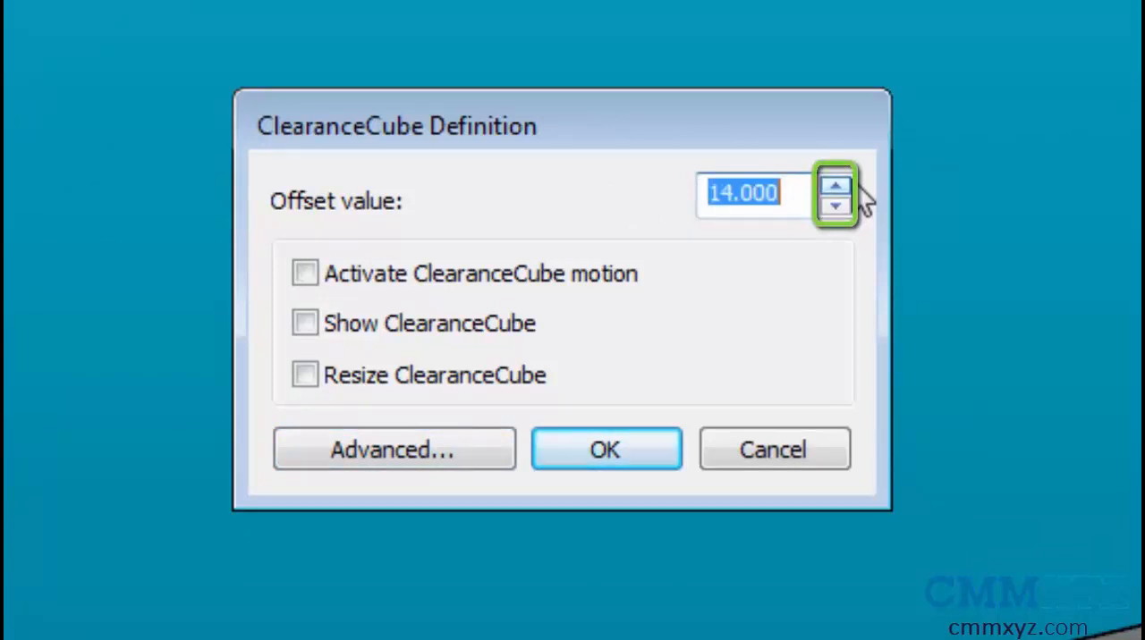
pyautogui.click(833, 184)
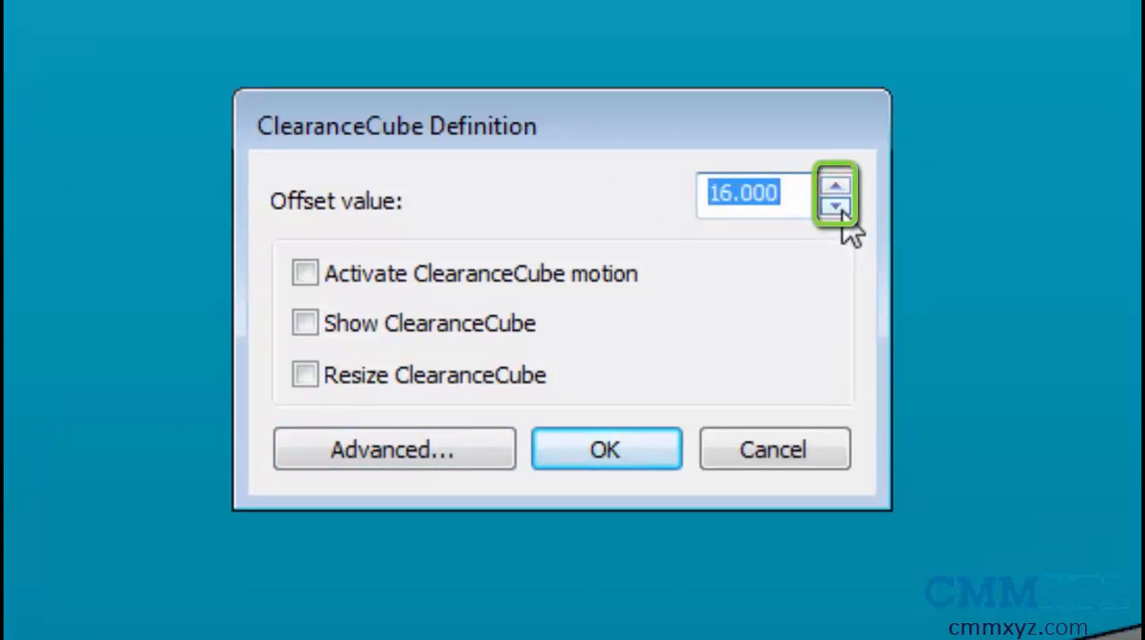
pyautogui.click(834, 209)
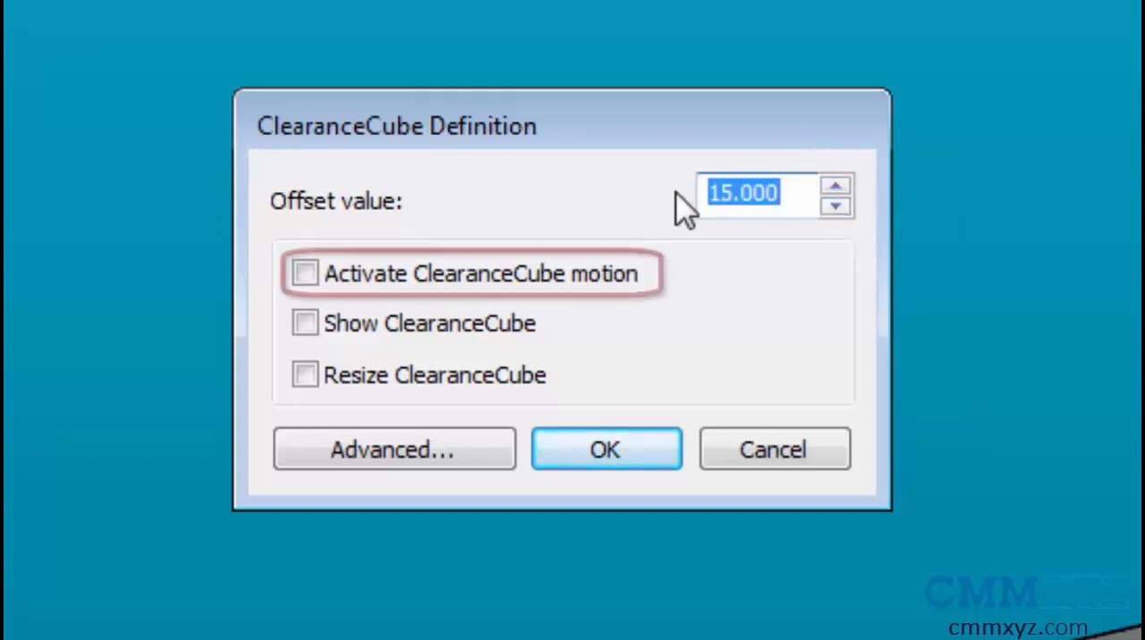
pyautogui.click(304, 272)
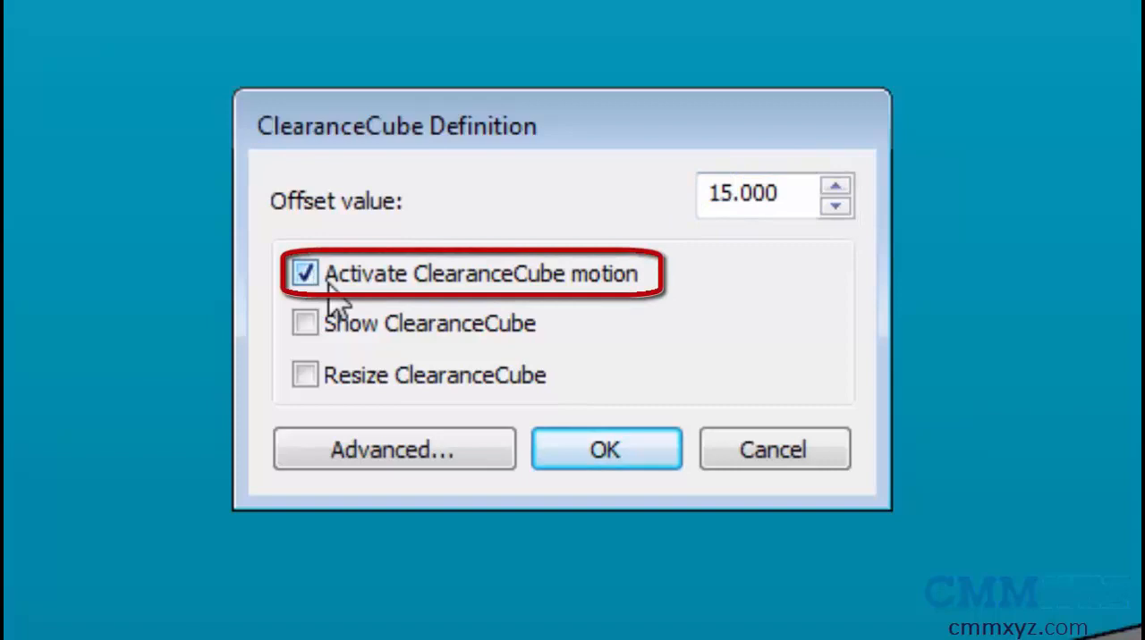
pyautogui.moveTo(608, 293)
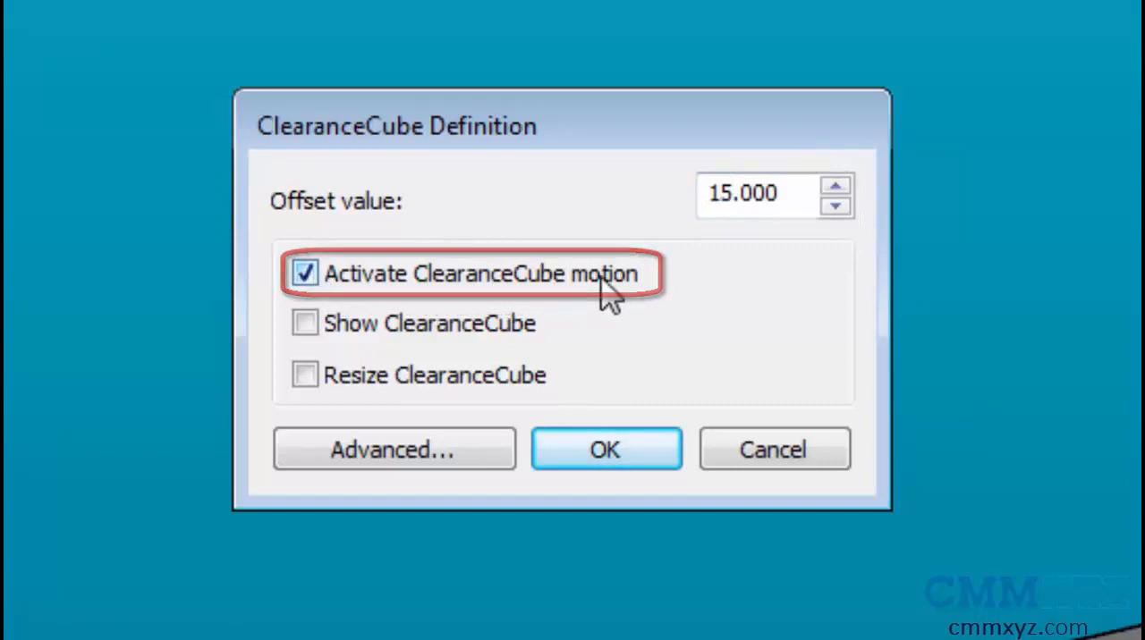
pyautogui.click(604, 448)
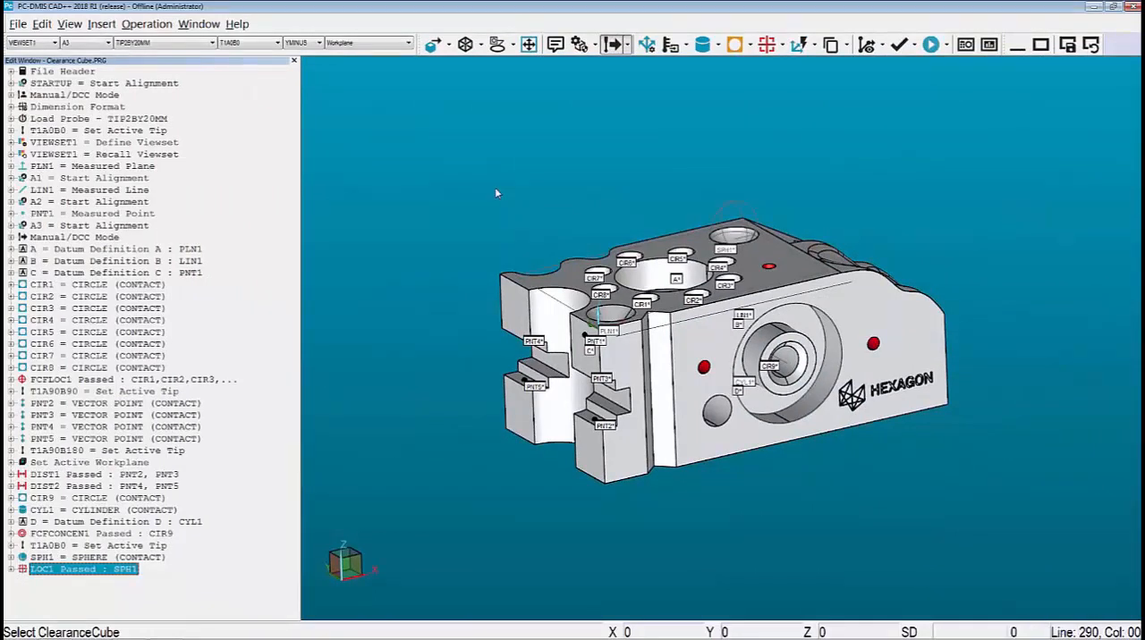
pyautogui.moveTo(40, 582)
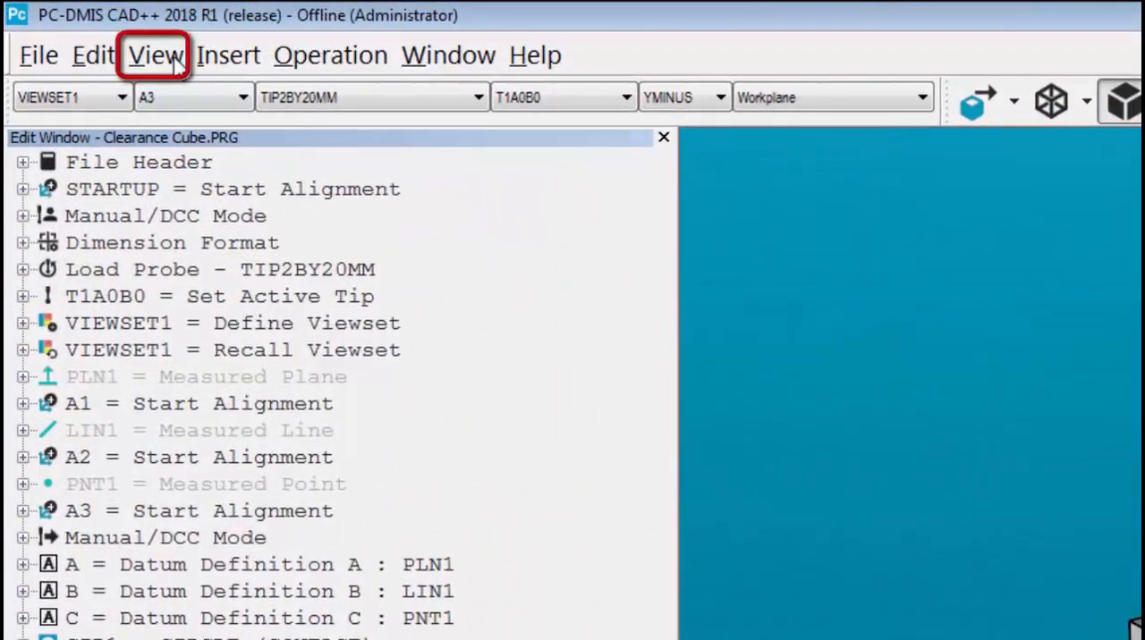
# Step: Display the probe Path Lines in the Graphic Display Window via the View menu
pyautogui.click(156, 54)
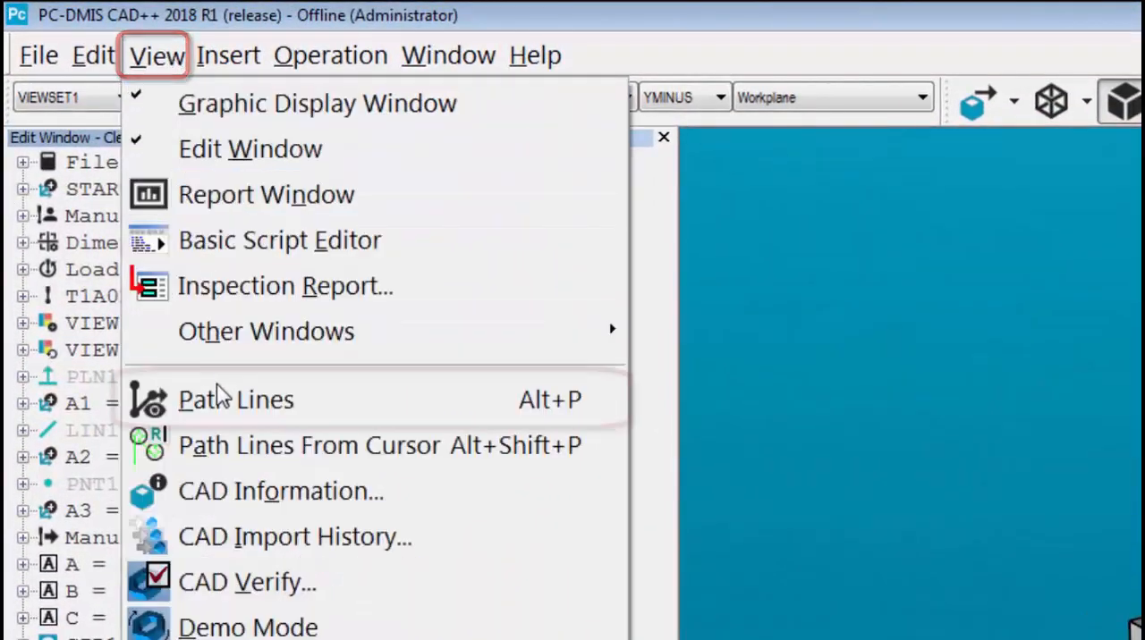
pyautogui.click(235, 399)
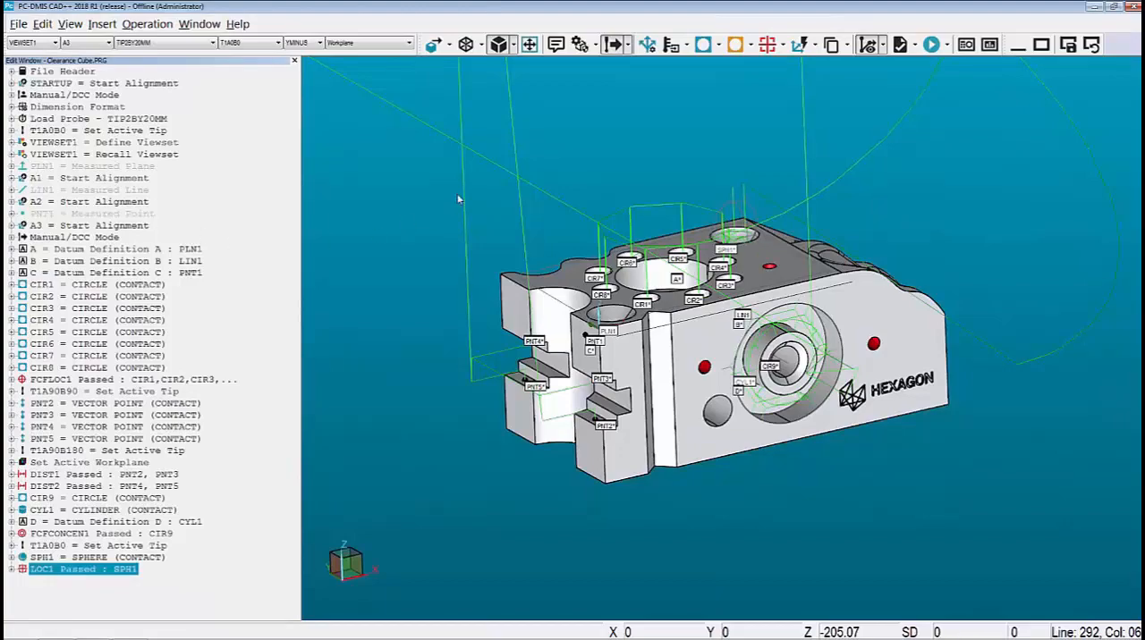
pyautogui.moveTo(885, 146)
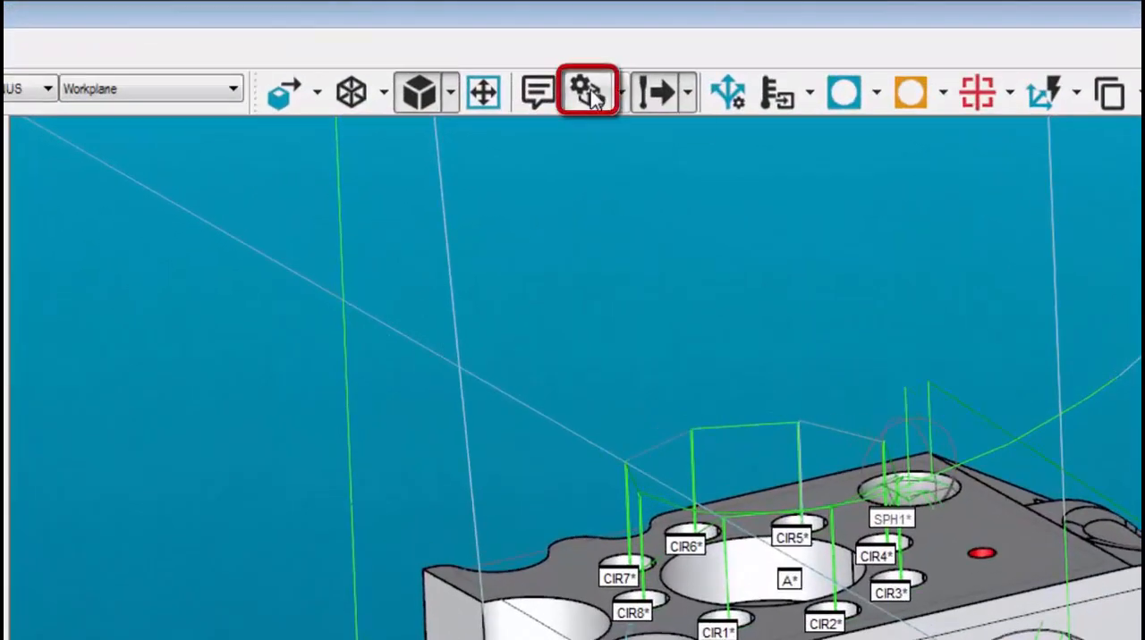
# Step: Reopen the ClearanceCube dialog and go to the Advanced Status list
pyautogui.click(582, 92)
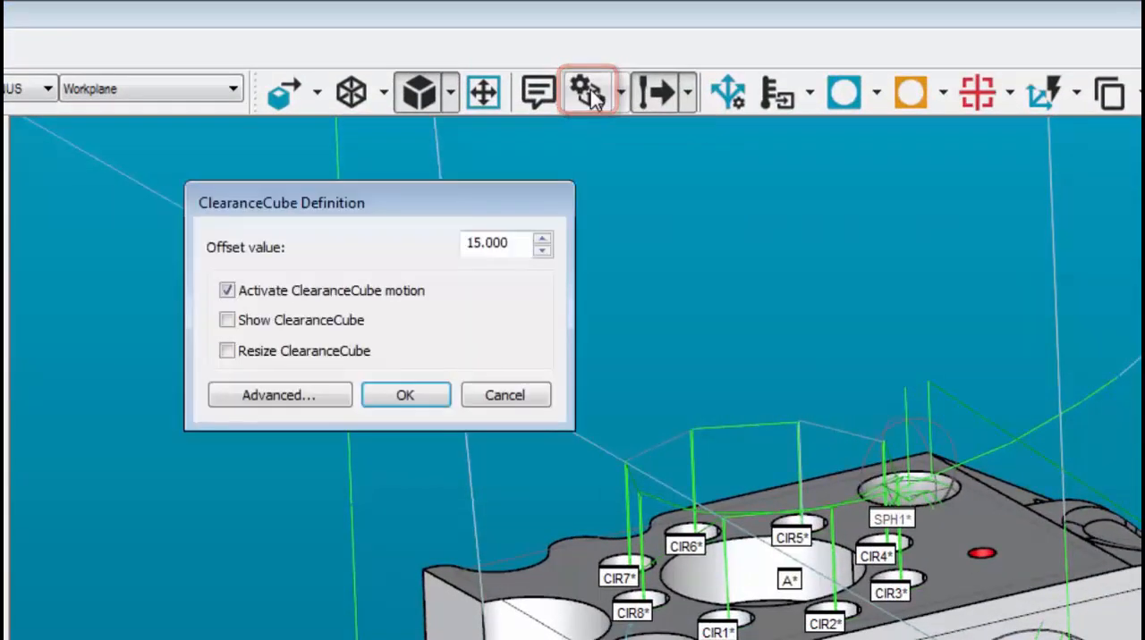
pyautogui.moveTo(279, 395)
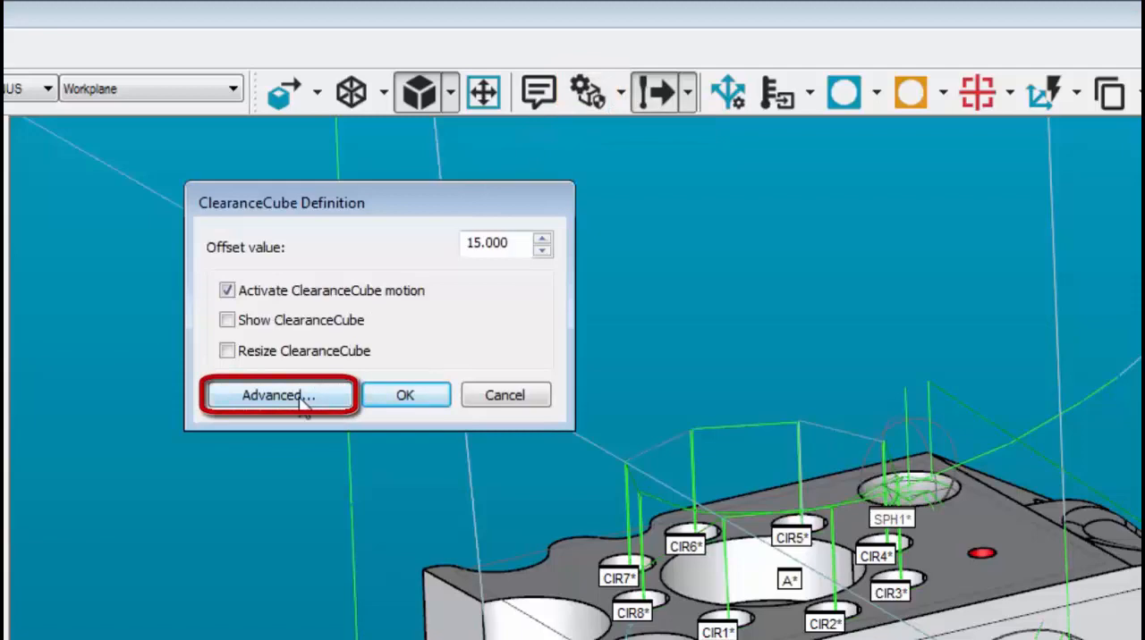
pyautogui.click(278, 395)
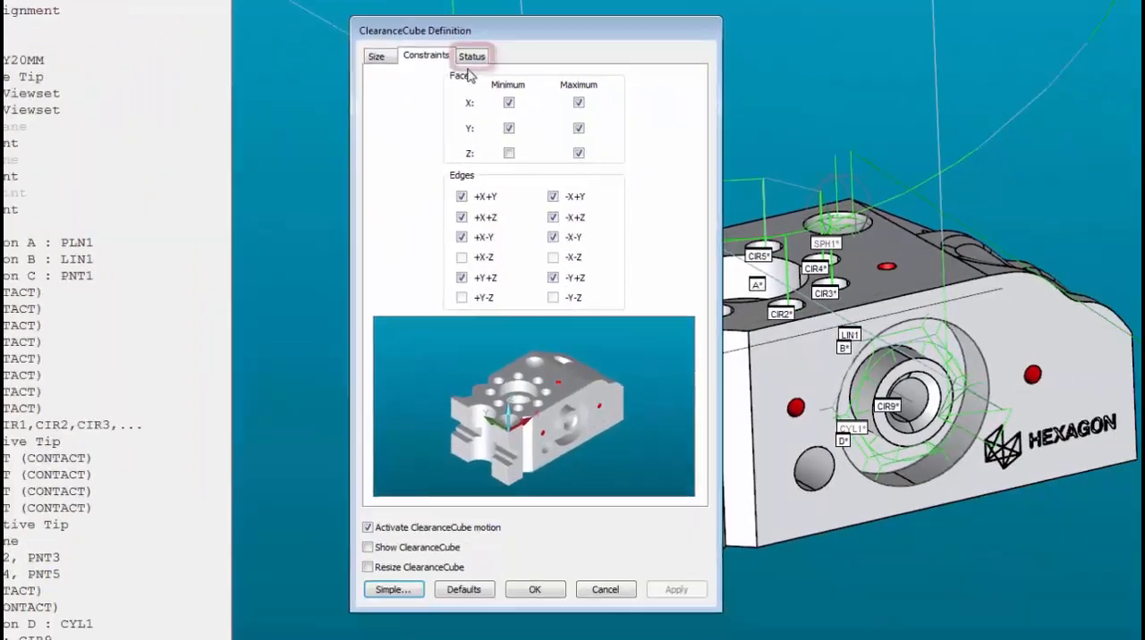
pyautogui.click(472, 55)
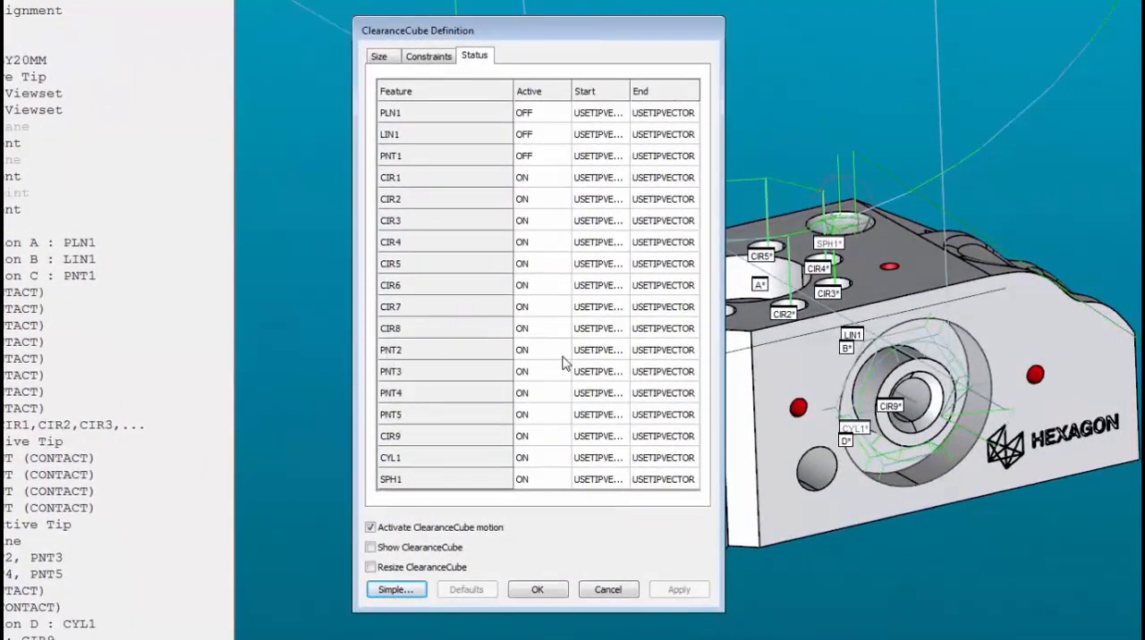
pyautogui.click(592, 90)
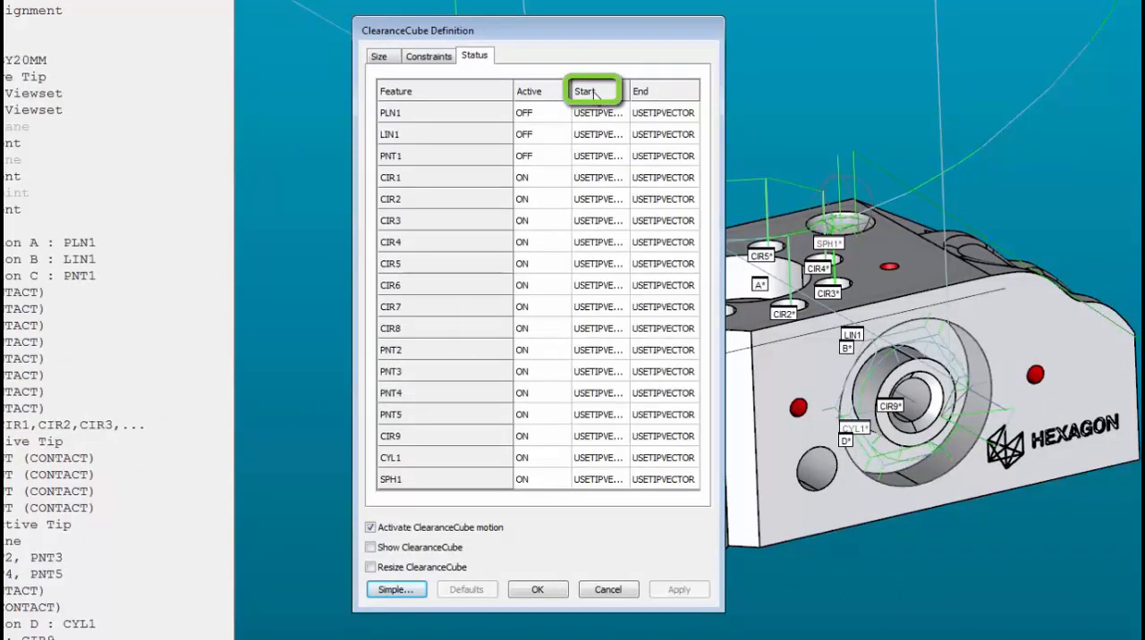
pyautogui.click(640, 90)
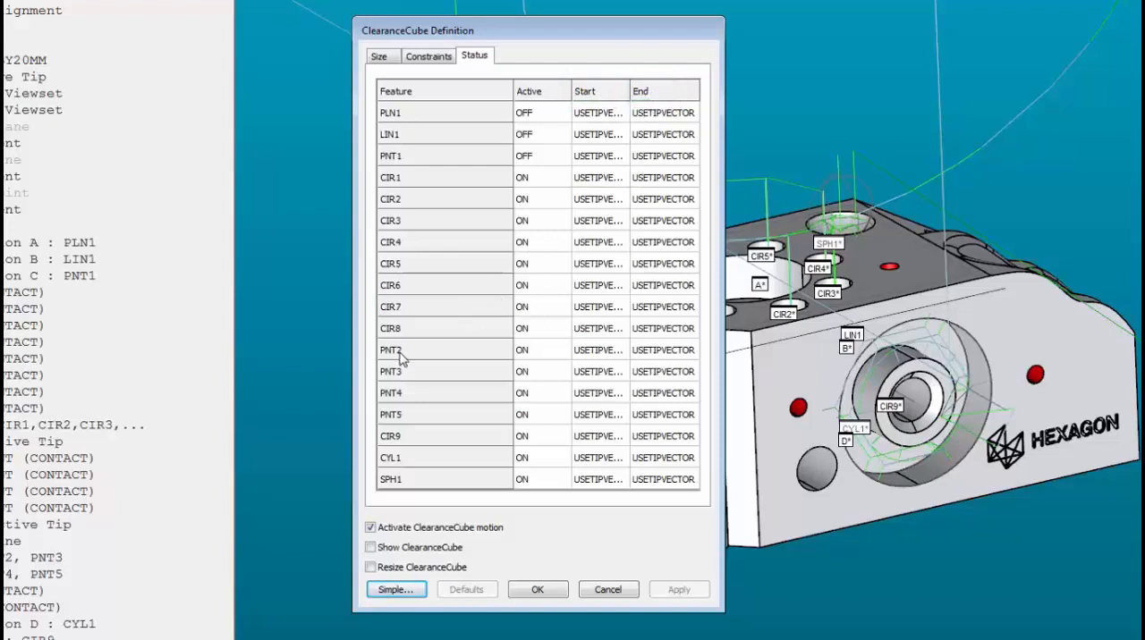
pyautogui.moveTo(396, 357)
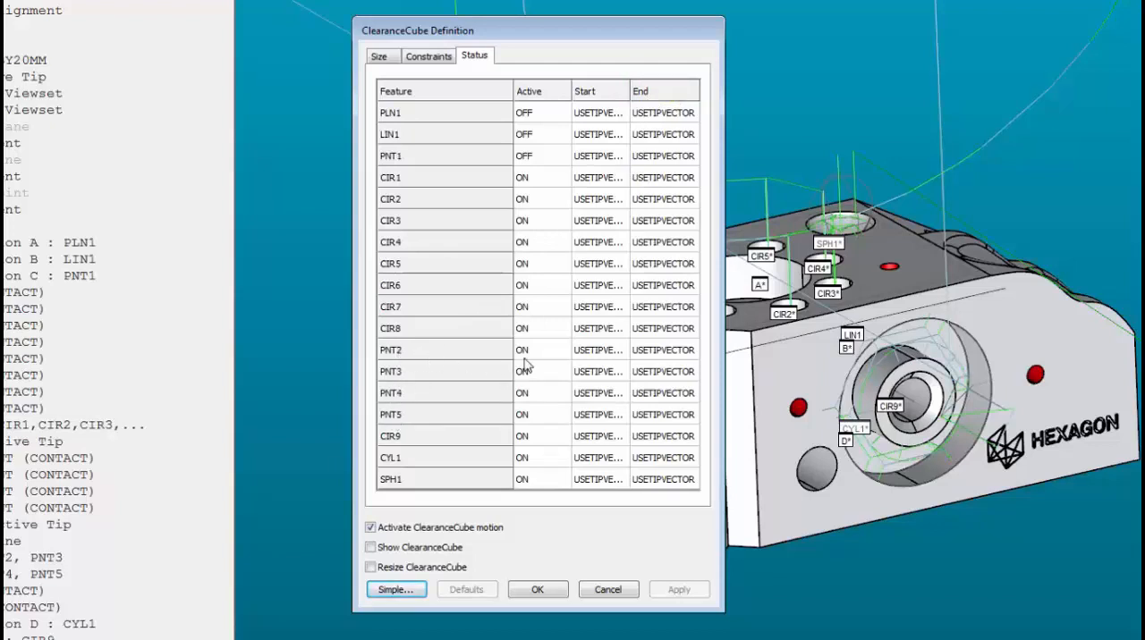
pyautogui.click(598, 350)
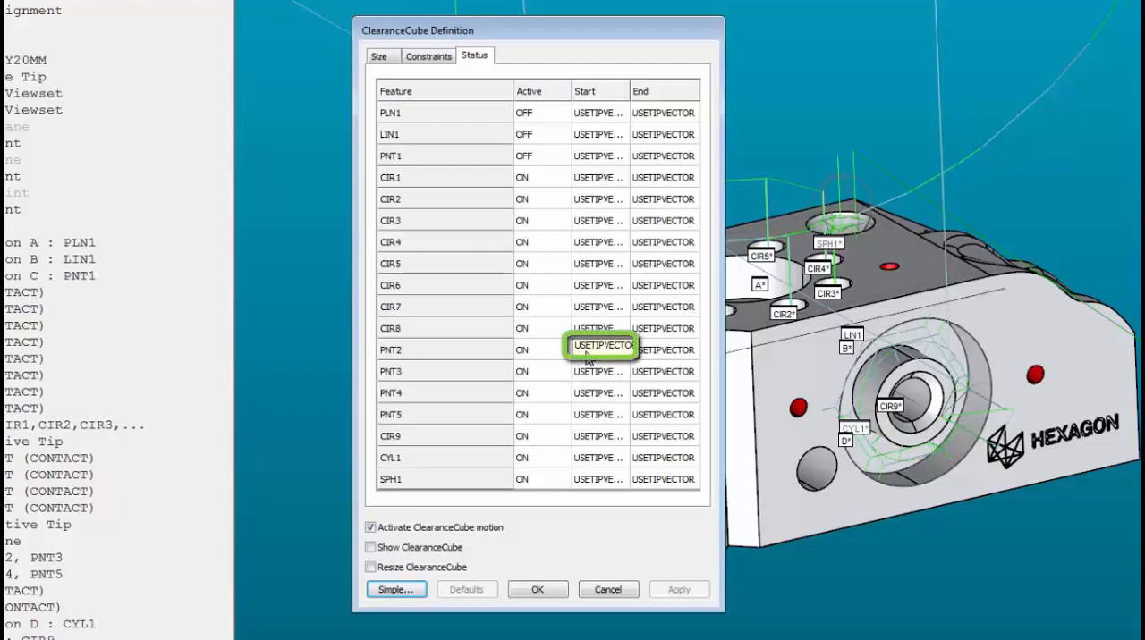
pyautogui.moveTo(565, 367)
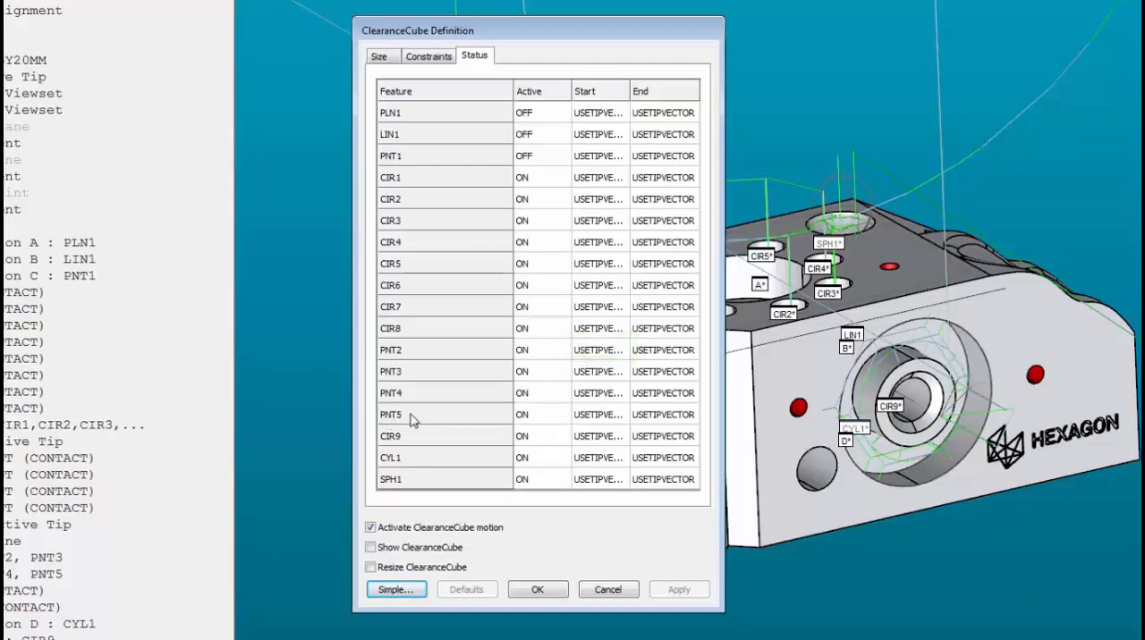
pyautogui.click(663, 414)
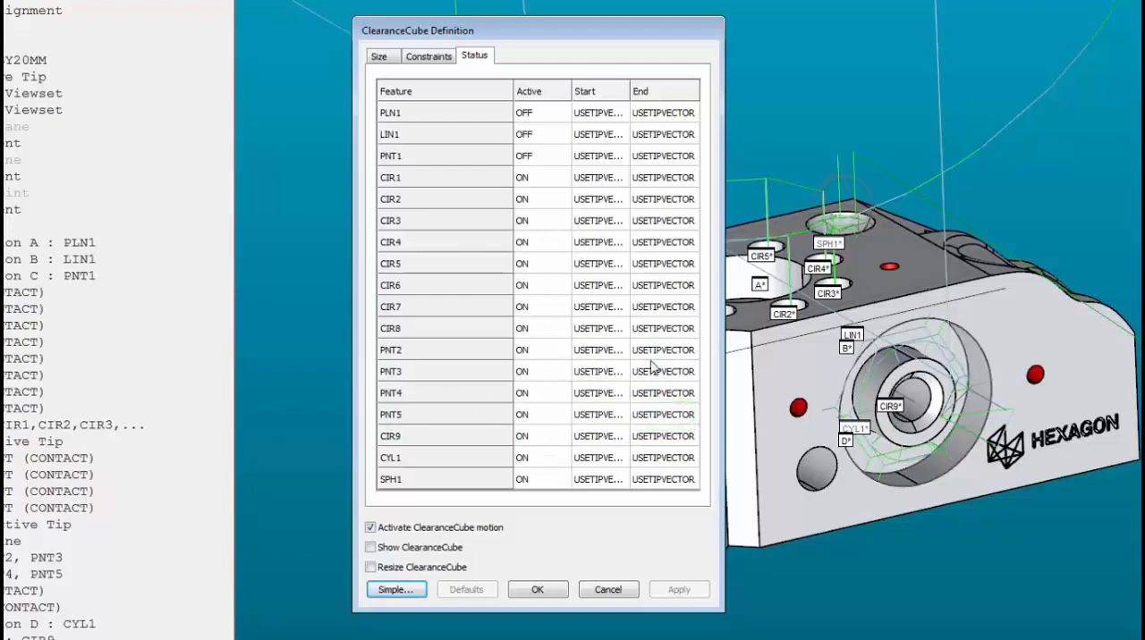
pyautogui.moveTo(500, 364)
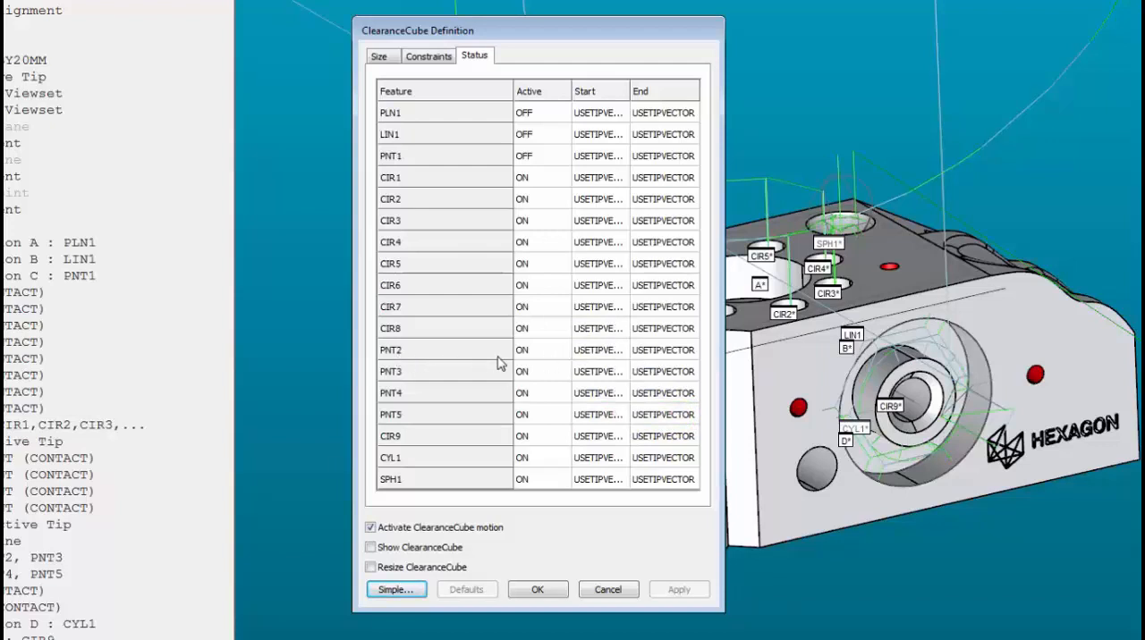
pyautogui.moveTo(662, 357)
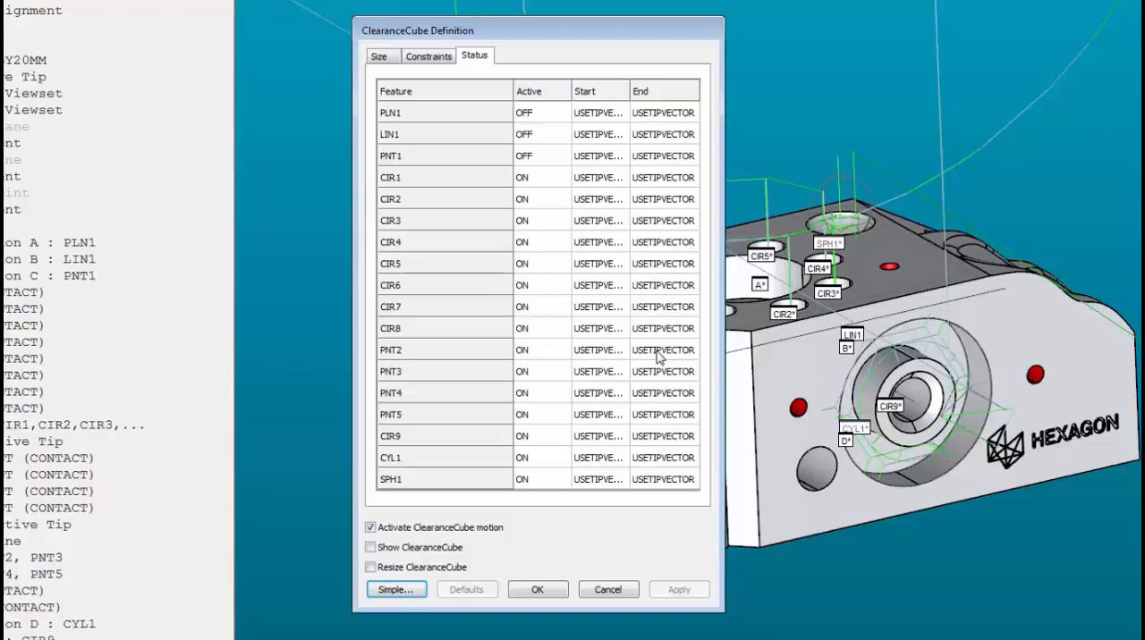
# Step: Set PNT2's Ending Face to Off in the Status list
pyautogui.rightClick(647, 349)
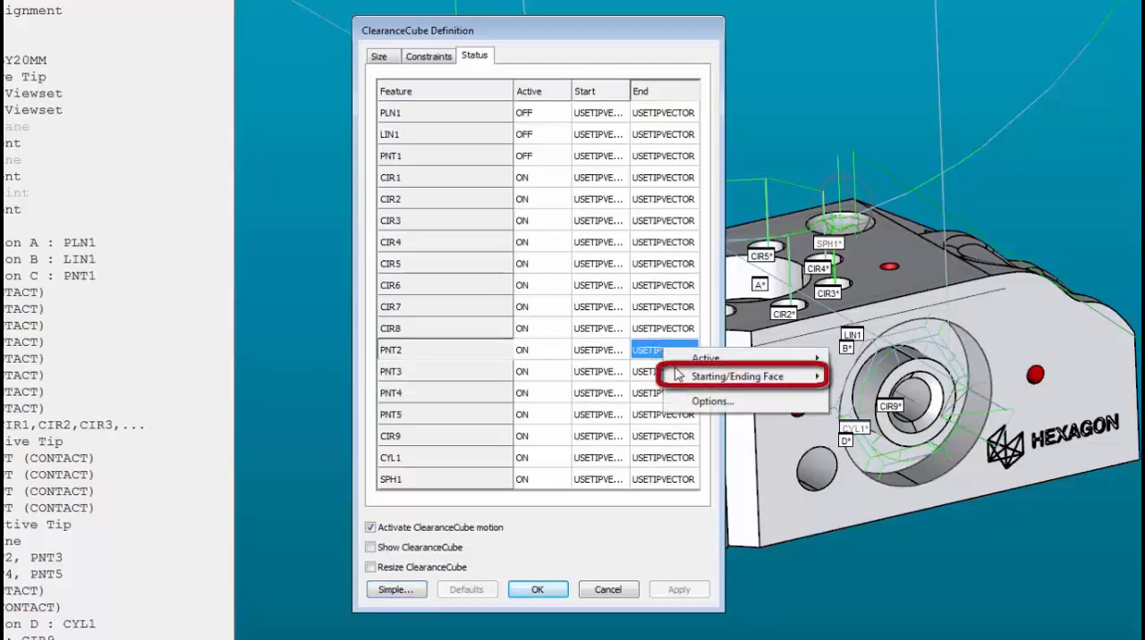
pyautogui.click(733, 376)
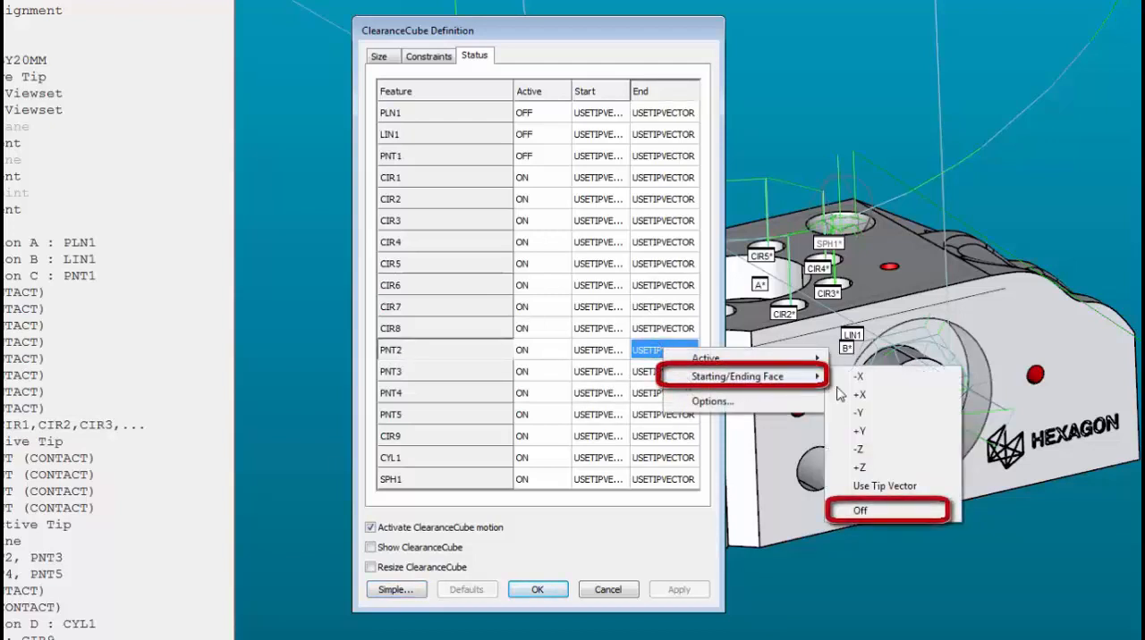
pyautogui.moveTo(877, 518)
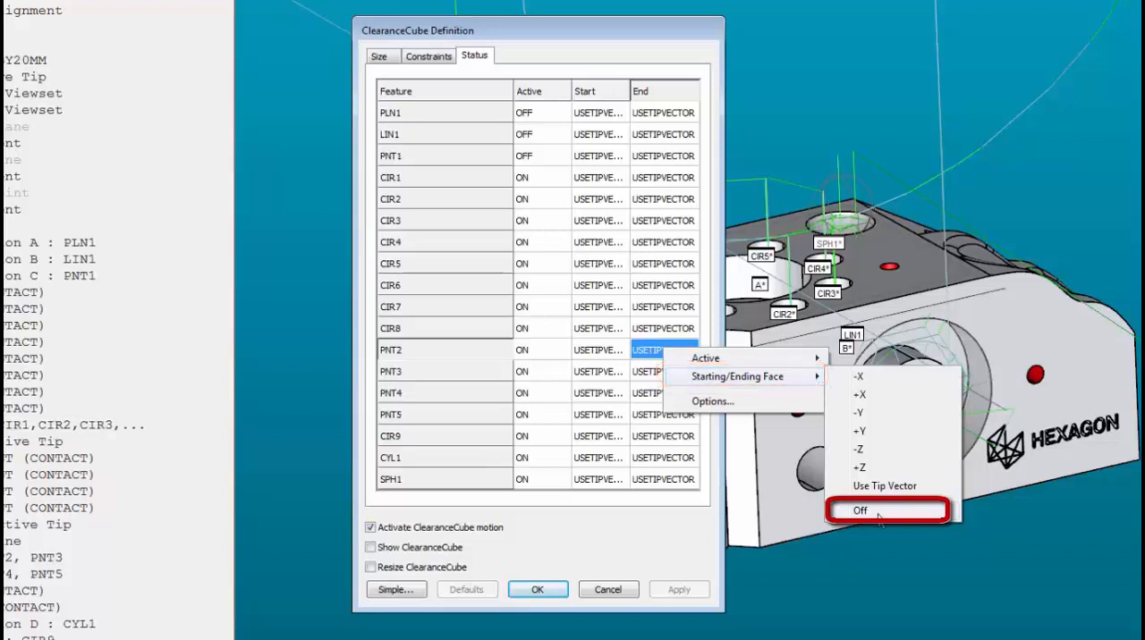
pyautogui.click(860, 511)
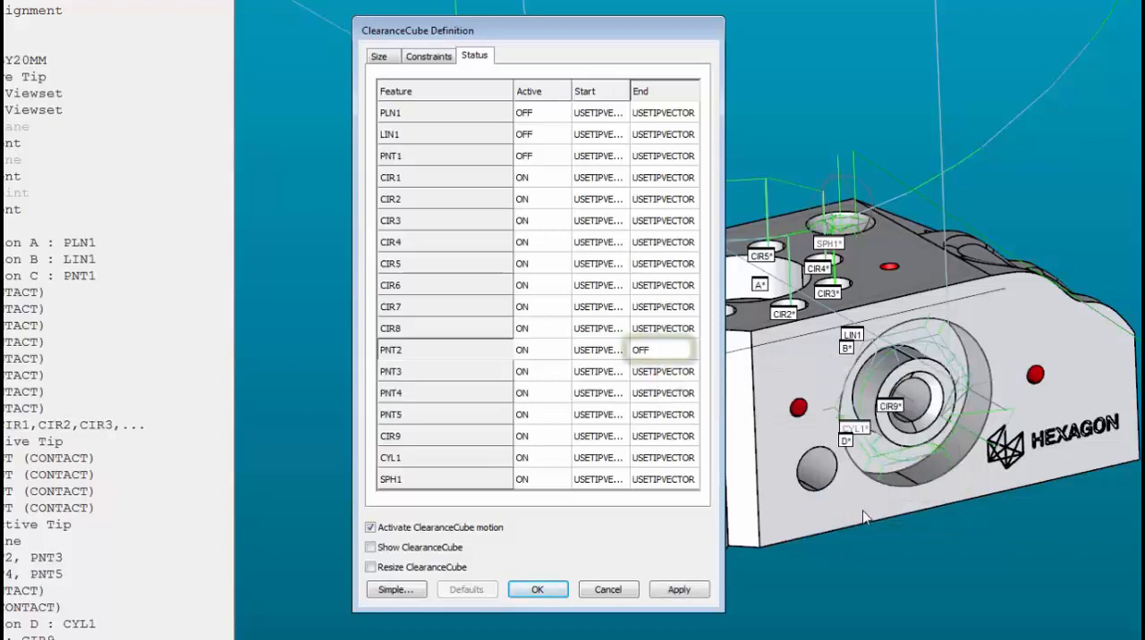
pyautogui.click(661, 350)
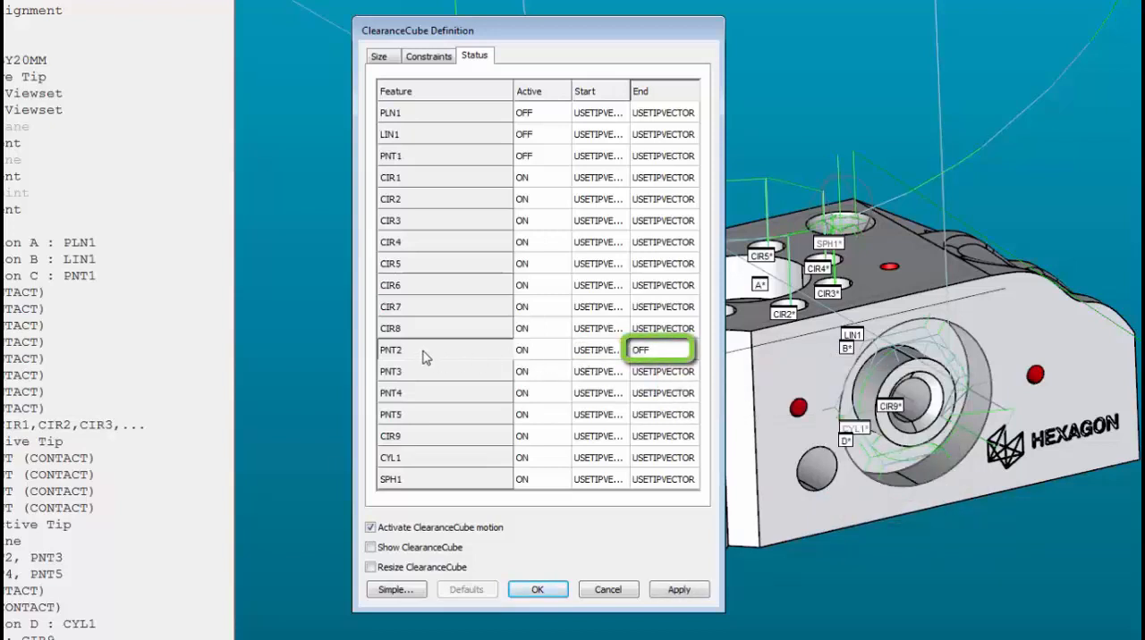
pyautogui.click(597, 350)
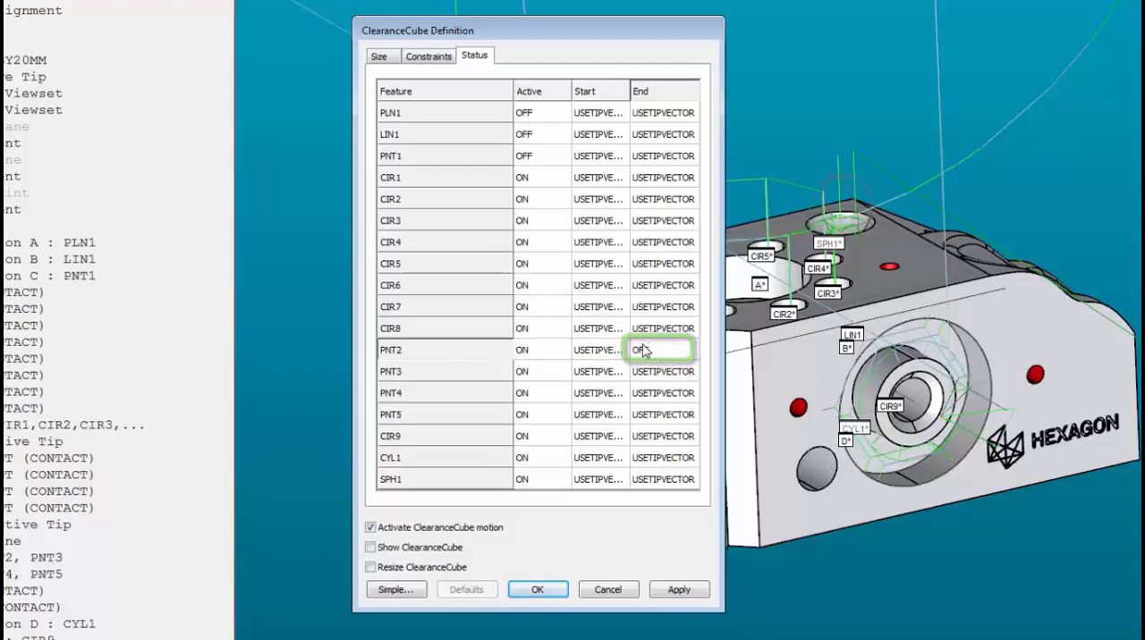
pyautogui.click(662, 350)
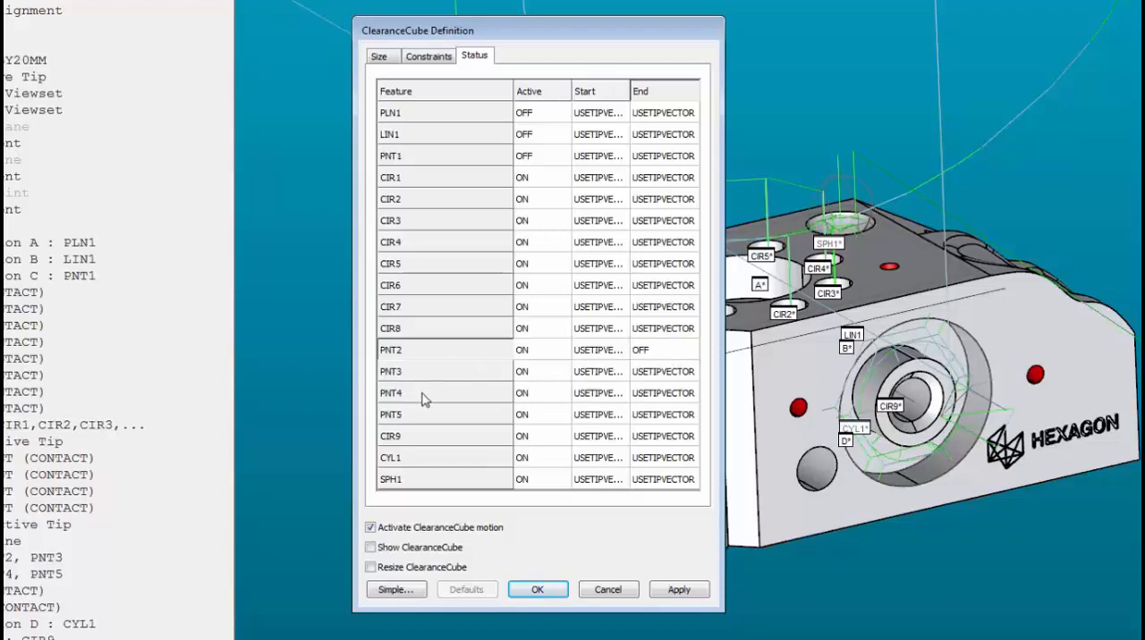
# Step: Set both Starting and Ending Faces to Off for PNT3 and PNT4
pyautogui.click(662, 371)
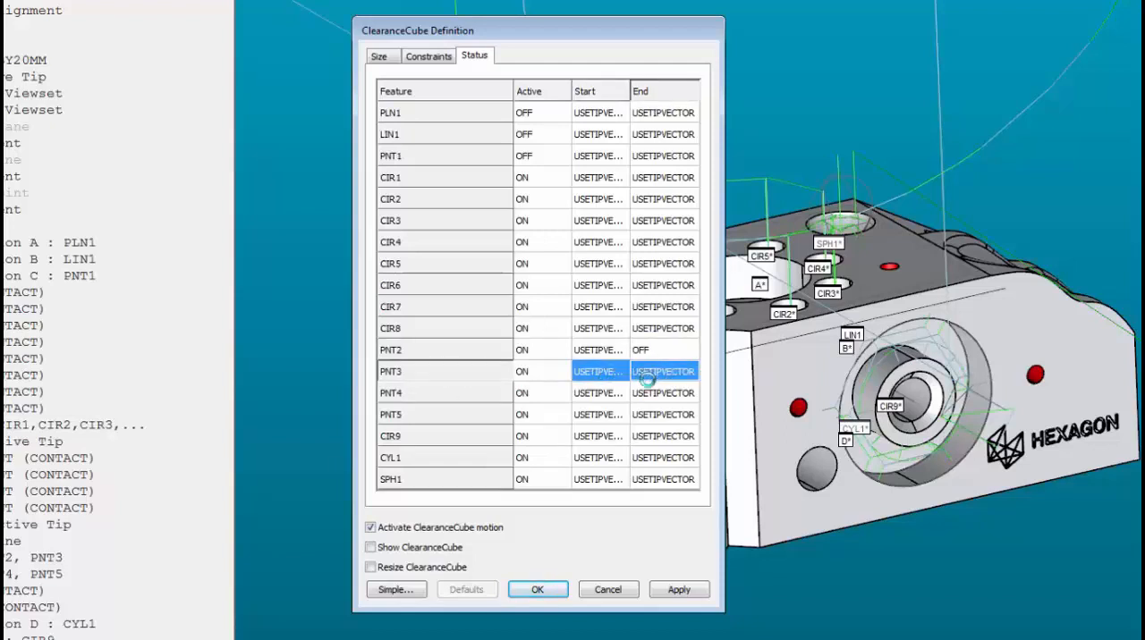
pyautogui.click(662, 393)
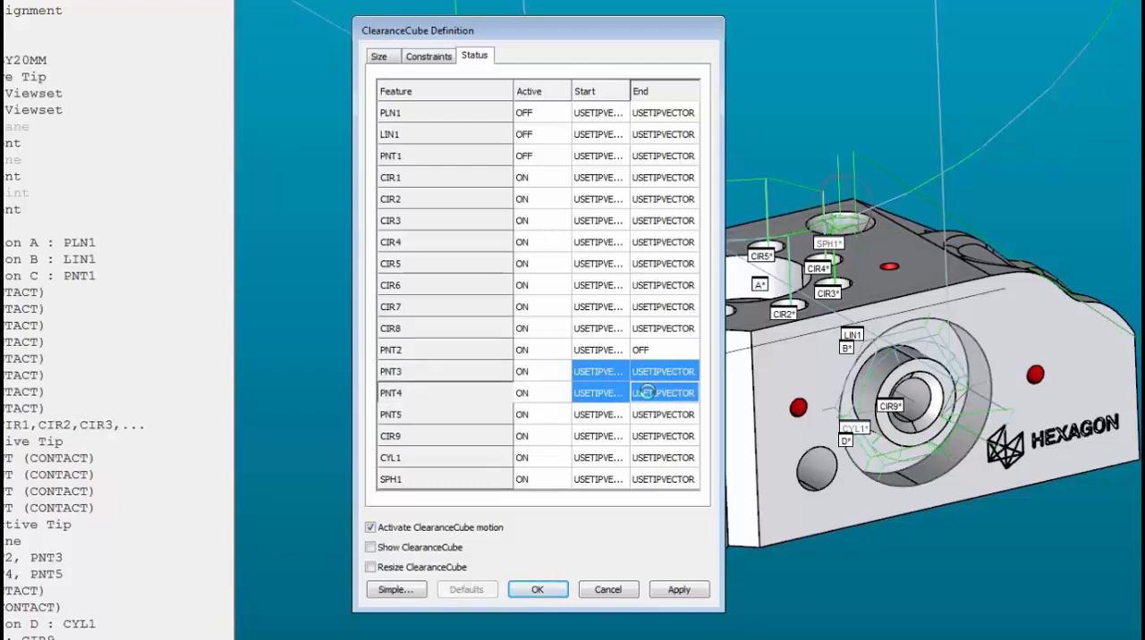
pyautogui.rightClick(662, 392)
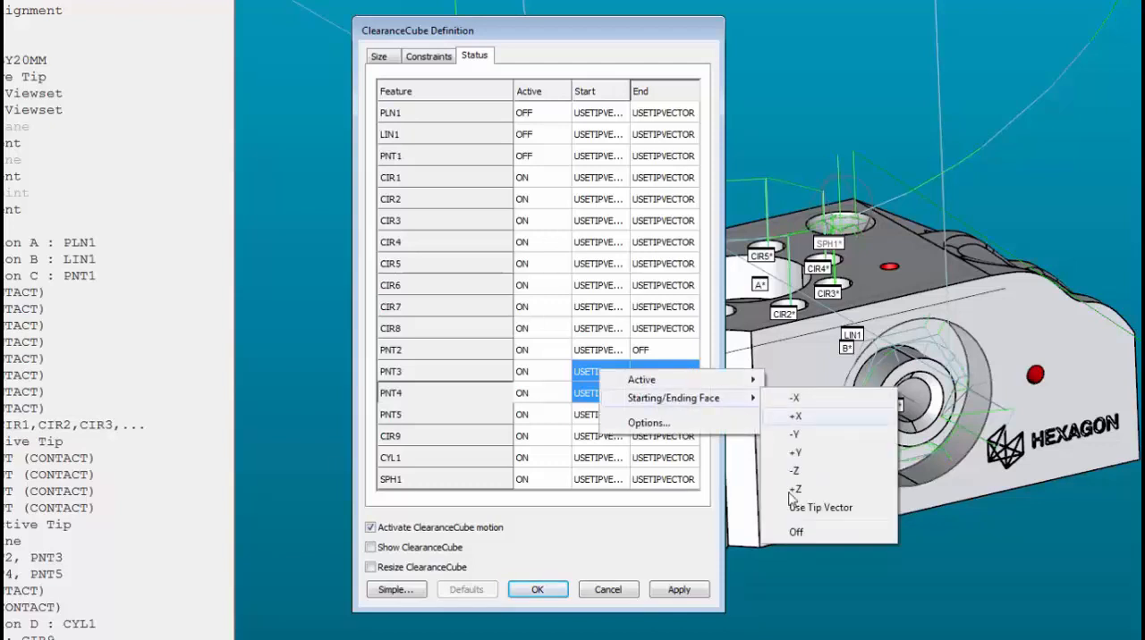
pyautogui.click(795, 532)
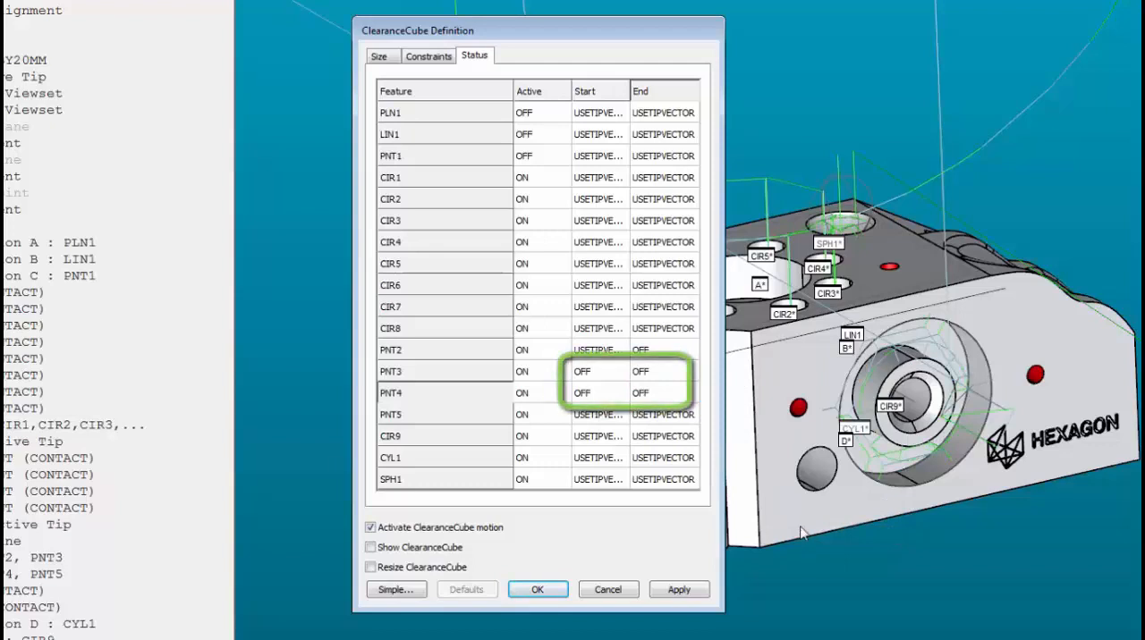
pyautogui.moveTo(428, 419)
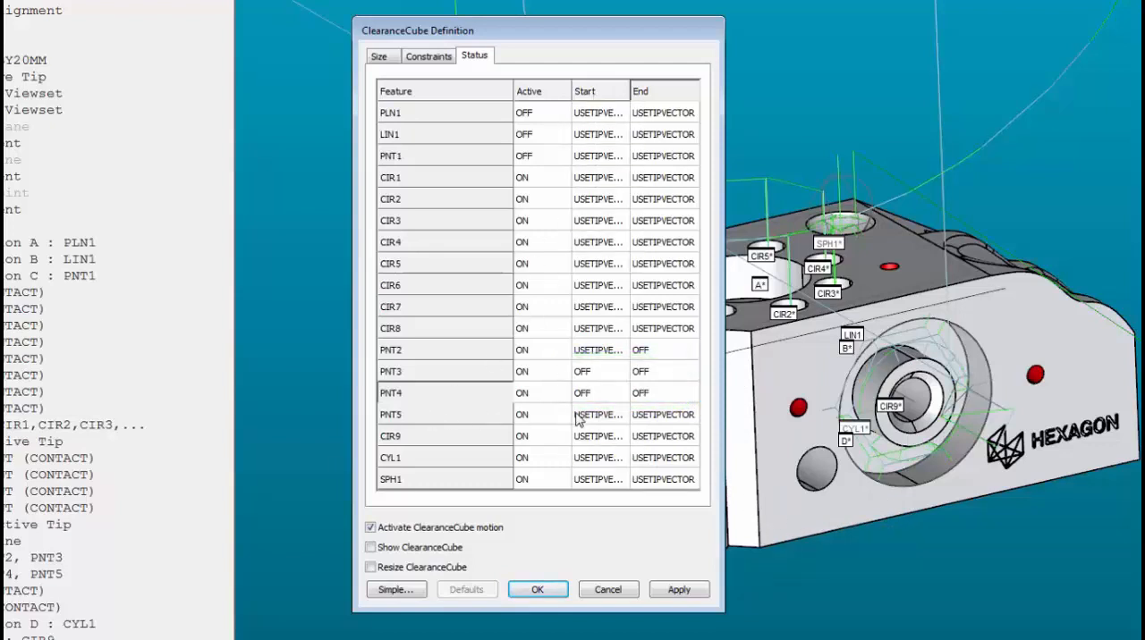
# Step: Set PNT5's Starting Face to Off in the Status list
pyautogui.click(597, 414)
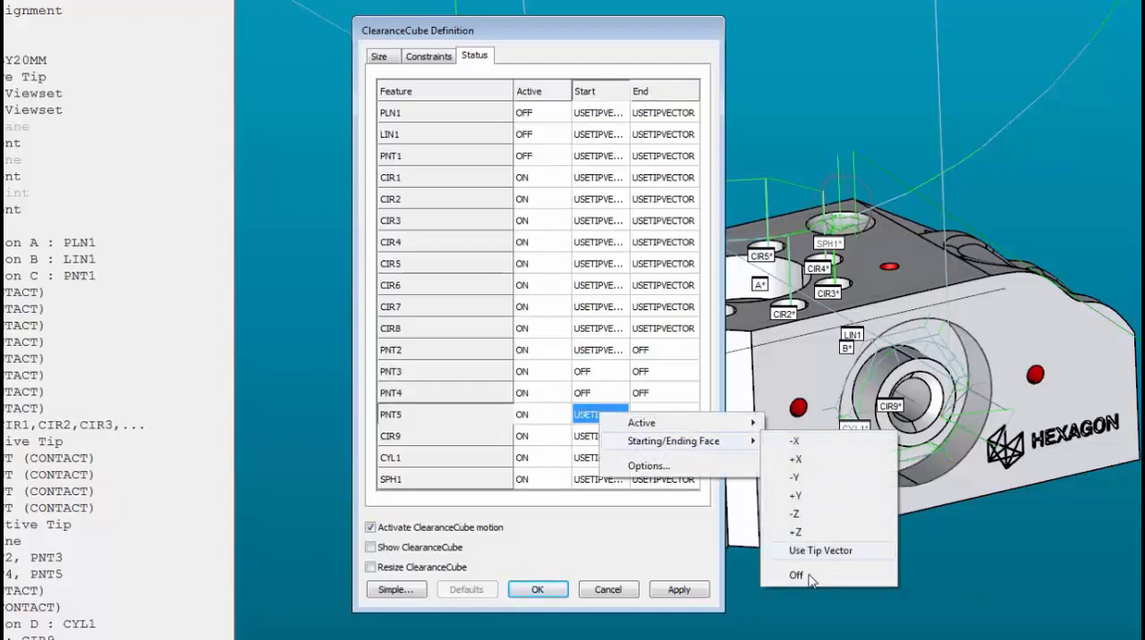
pyautogui.click(795, 575)
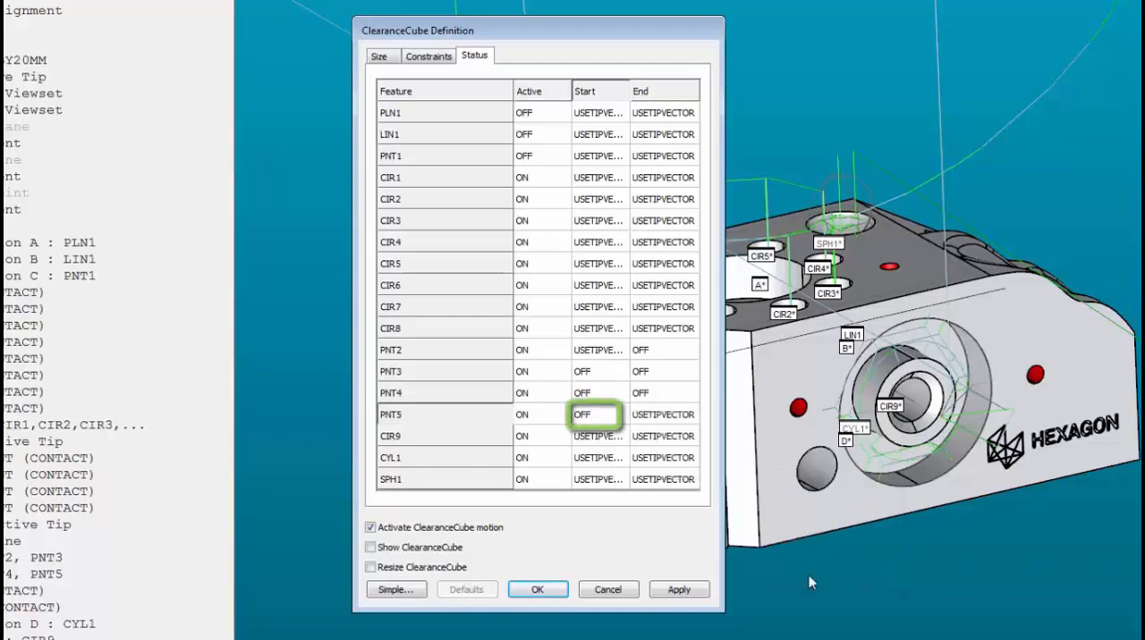
pyautogui.click(599, 349)
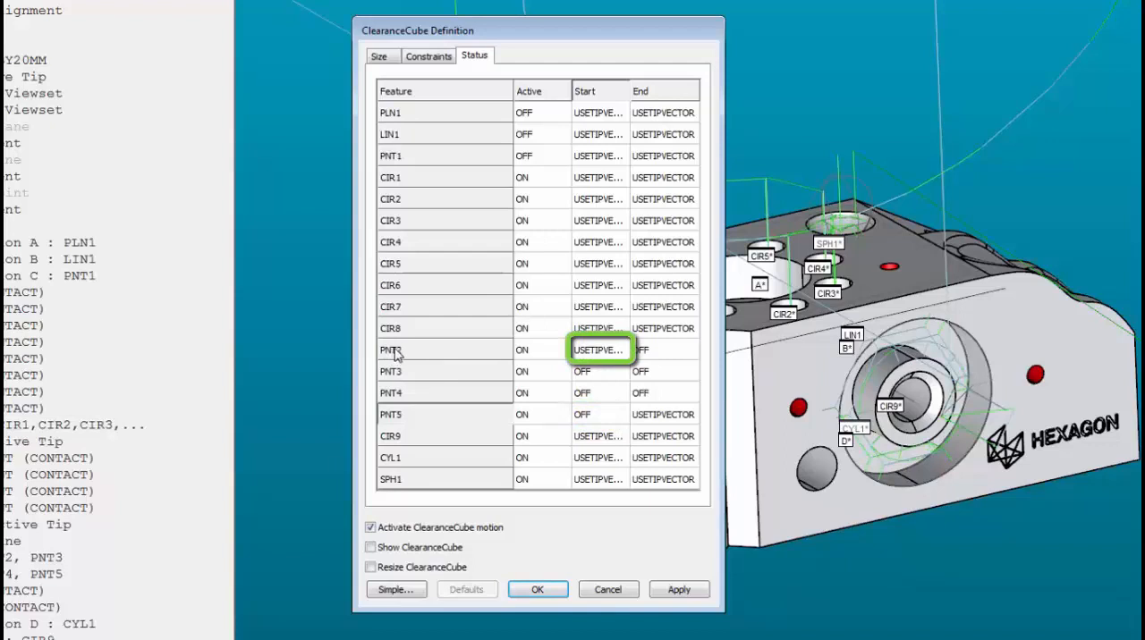
pyautogui.click(662, 414)
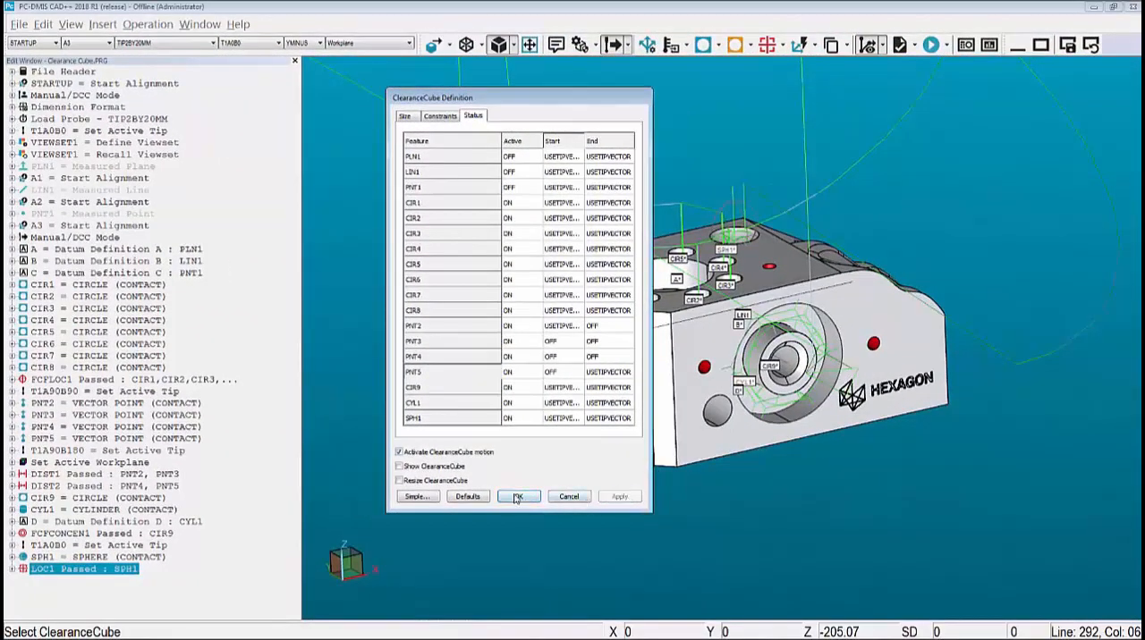
# Step: Confirm the ClearanceCube changes with OK, returning to the part with path lines
pyautogui.click(517, 496)
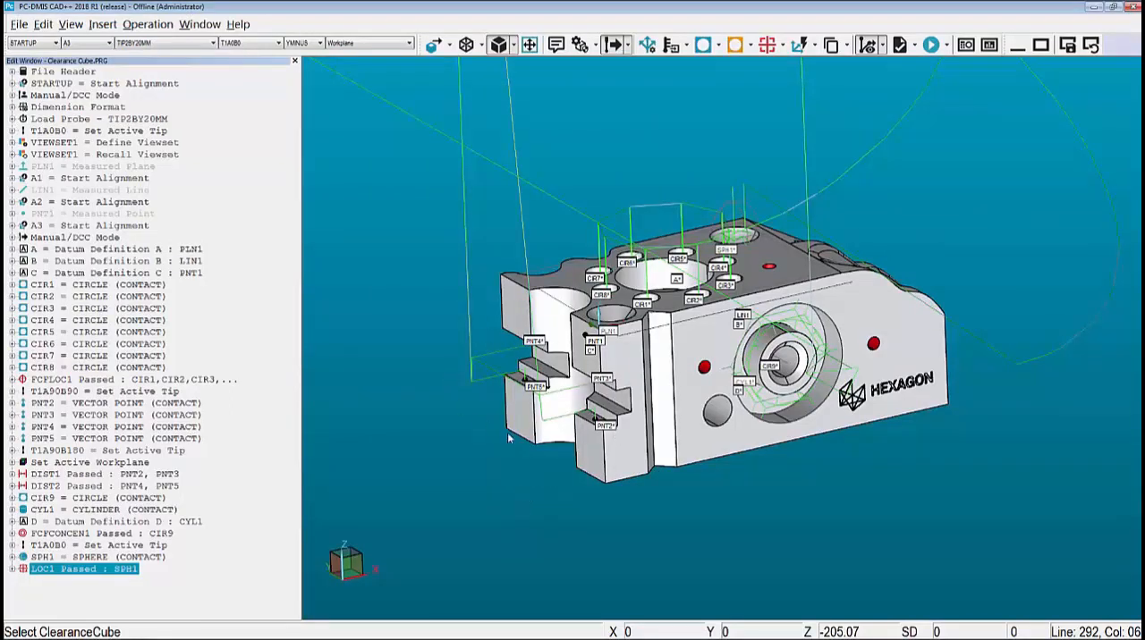
pyautogui.moveTo(540, 462)
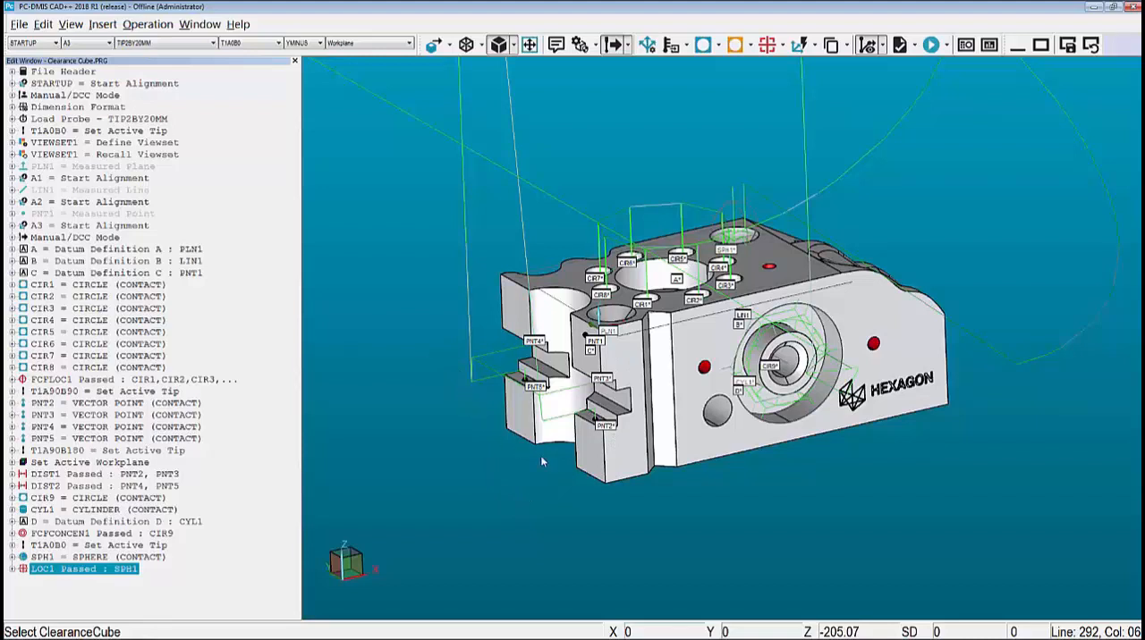
pyautogui.moveTo(568, 397)
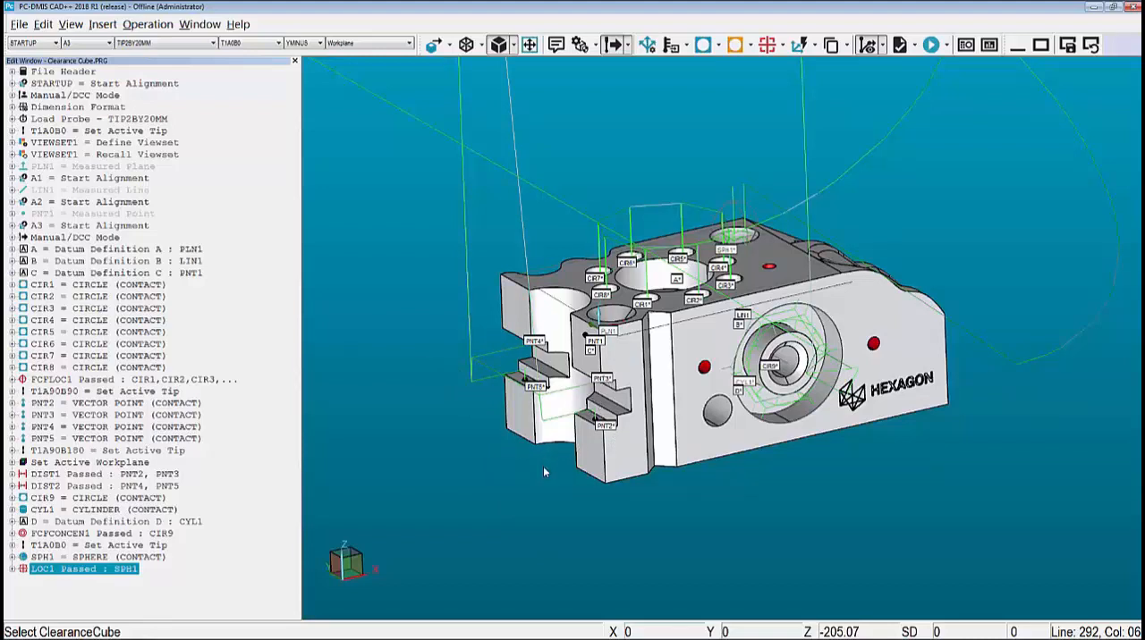
pyautogui.moveTo(400, 319)
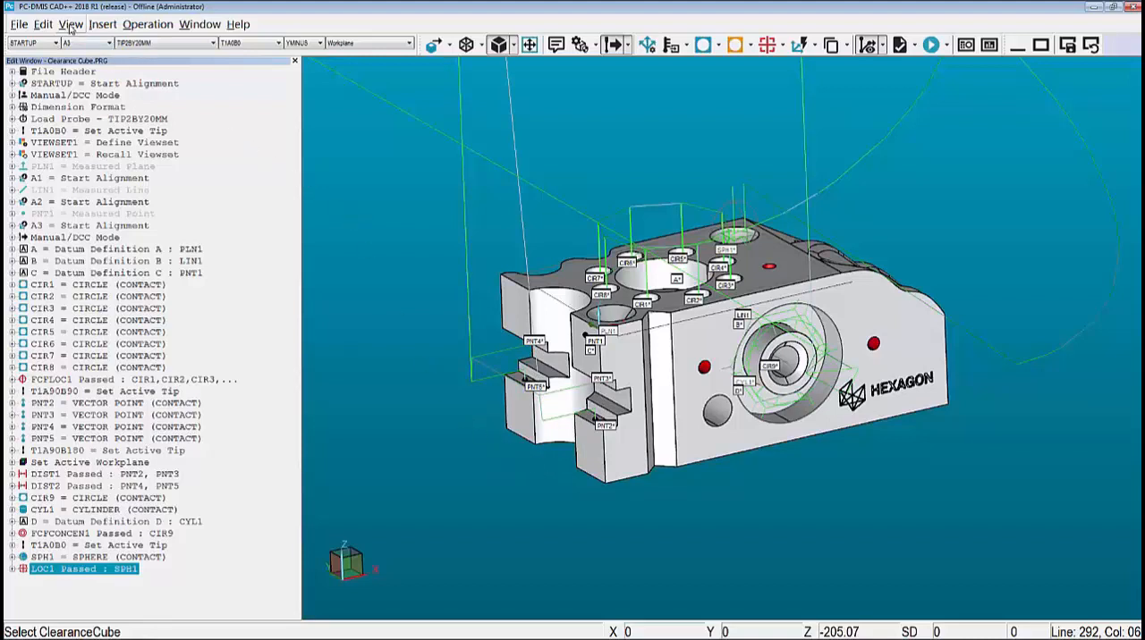
# Step: Redraw the path lines via View > Path Lines to show direct moves between the PNT features
pyautogui.click(70, 24)
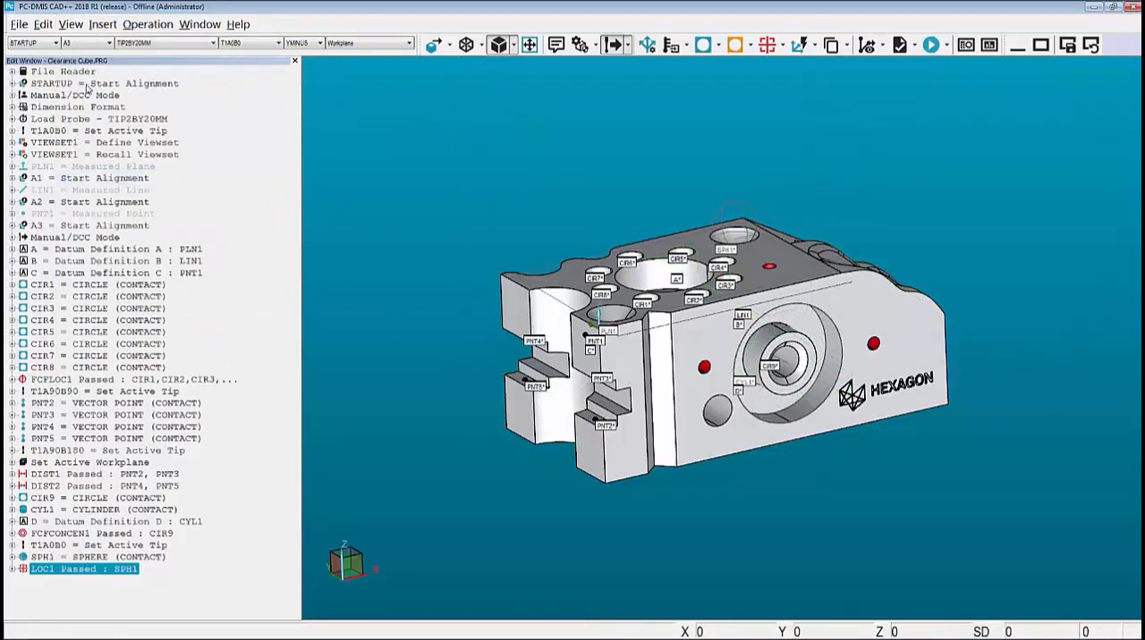
pyautogui.click(71, 24)
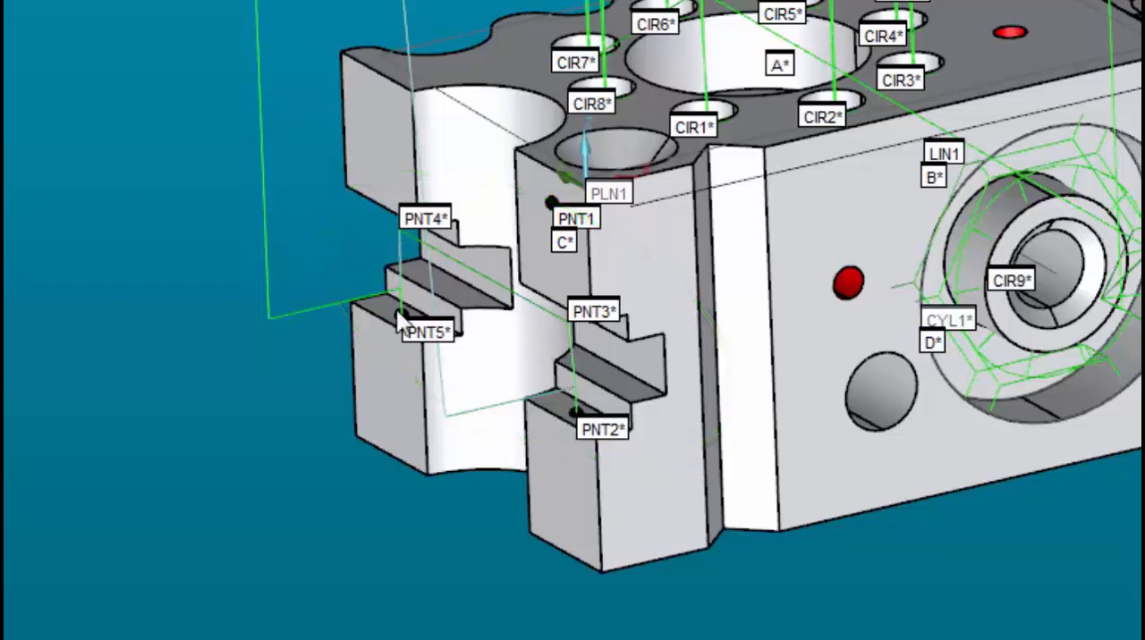
pyautogui.moveTo(389, 295)
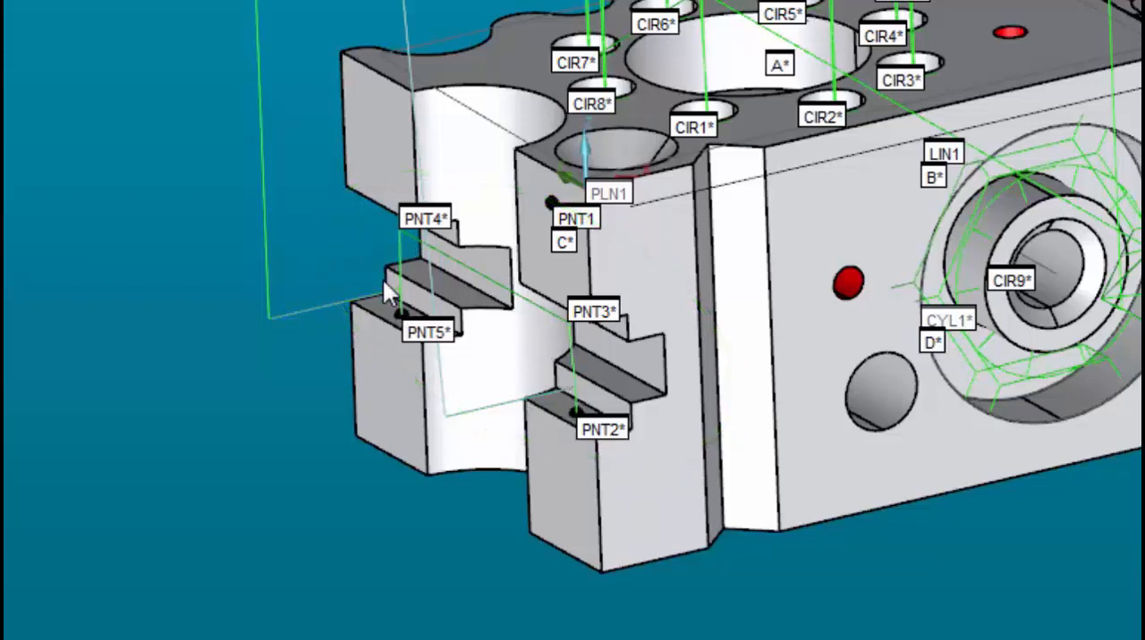
pyautogui.moveTo(573, 412)
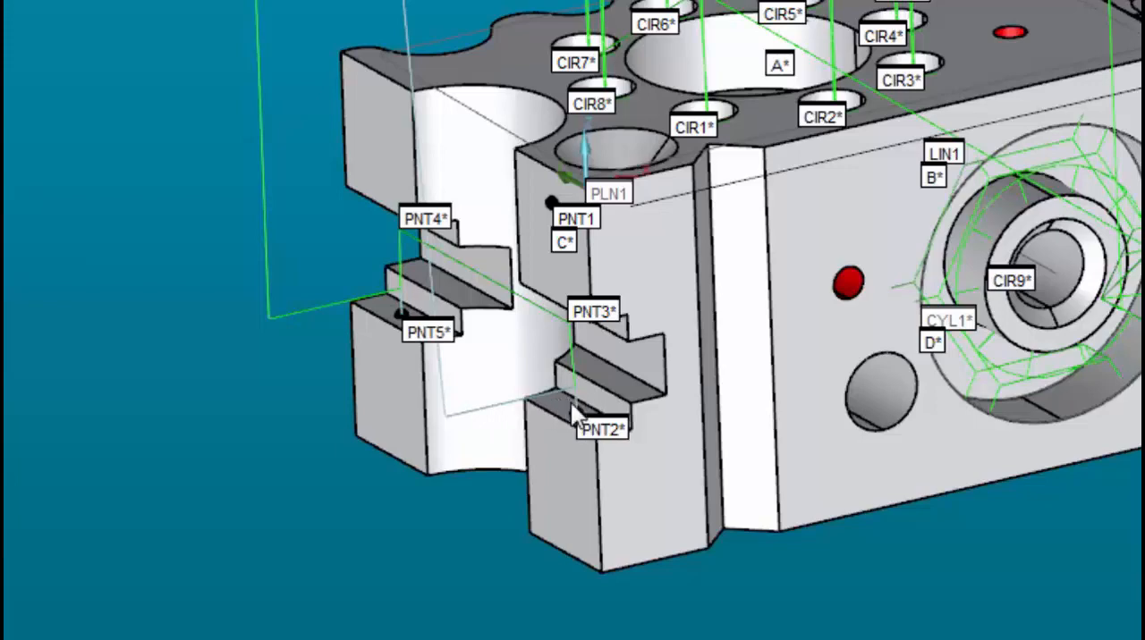
pyautogui.moveTo(170, 510)
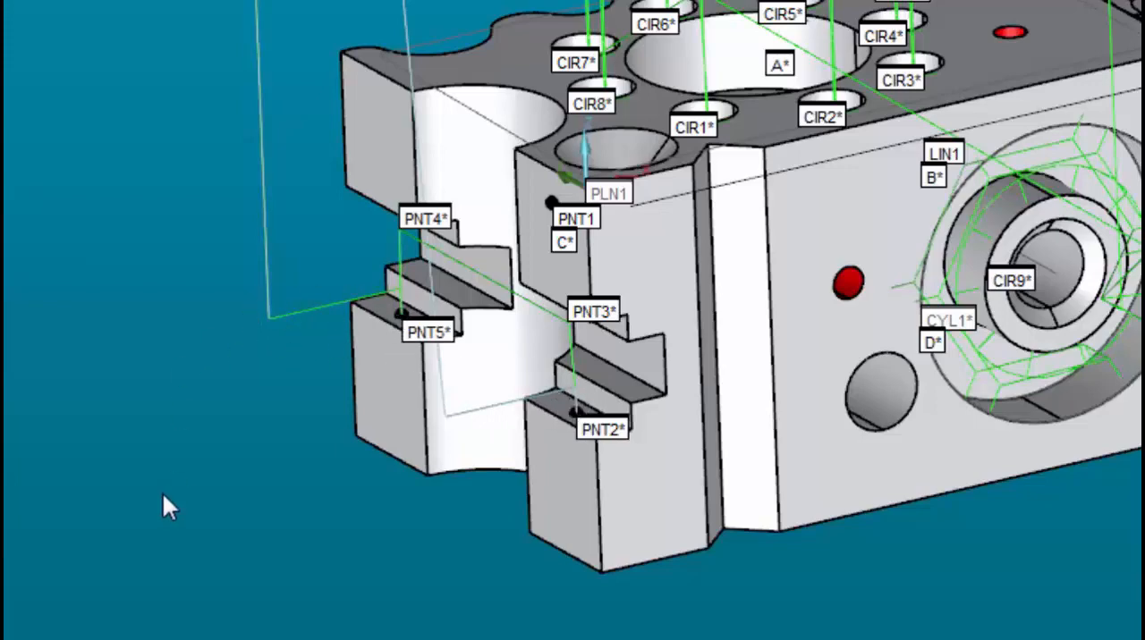